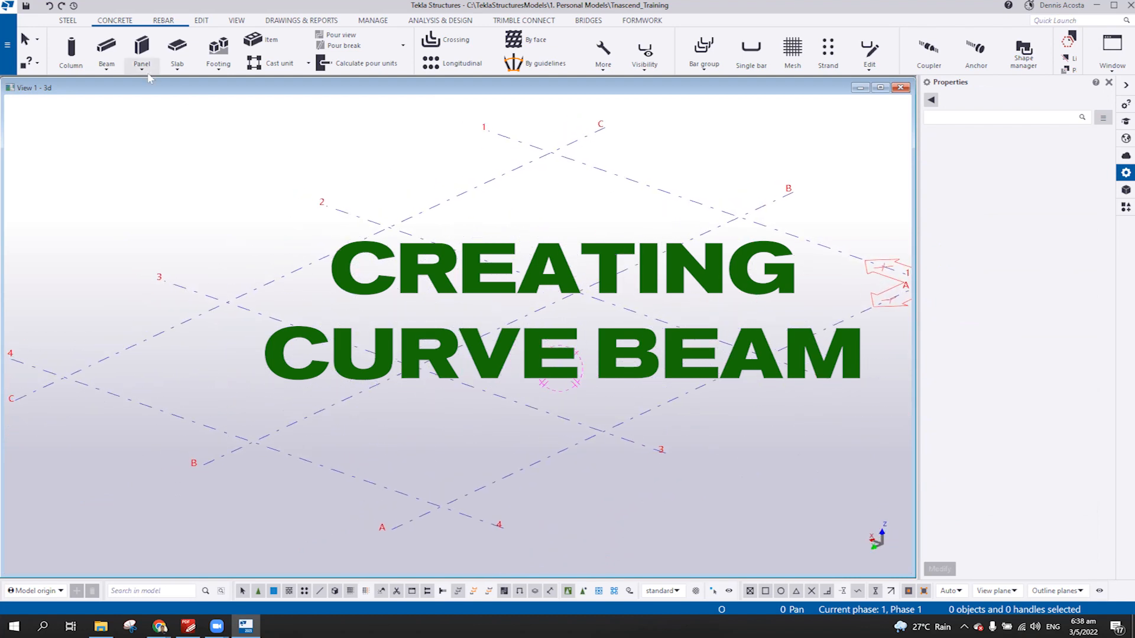
mouse_move(107, 51)
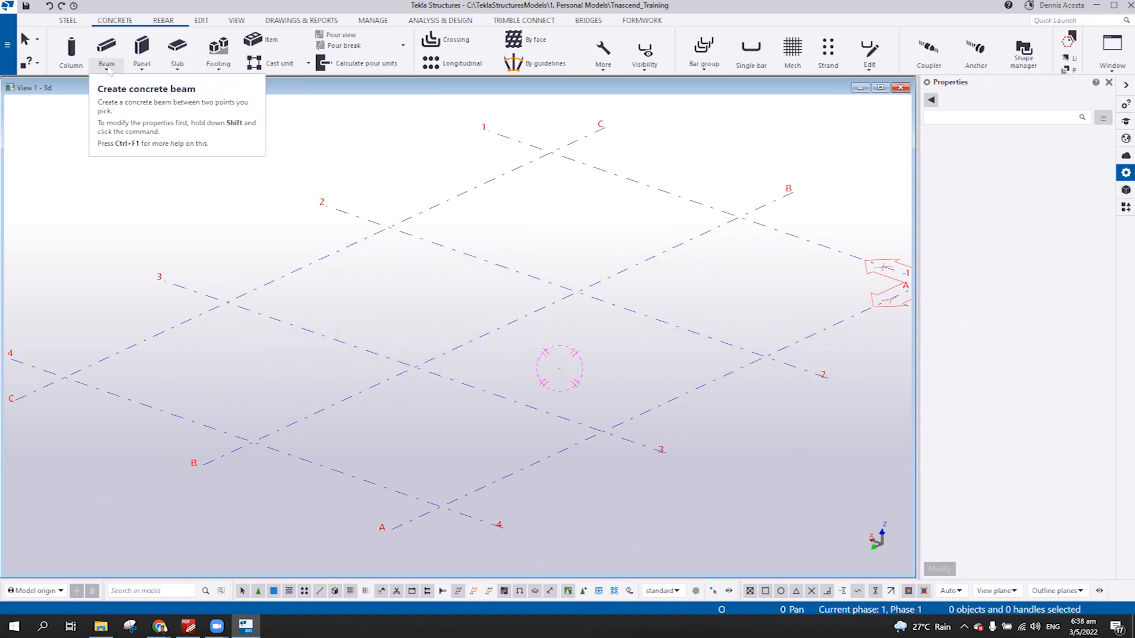
Place a 200*200 concrete beam from 3/C to 3/A and curve it with a 5000 mm radius.
left_click(114, 54)
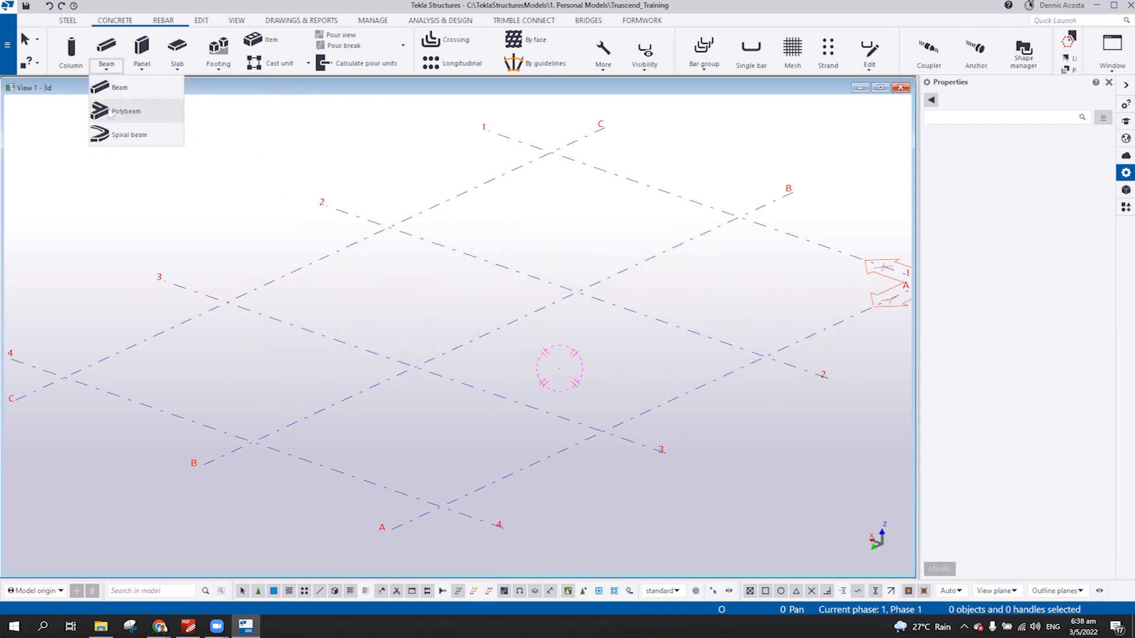
mouse_move(125, 203)
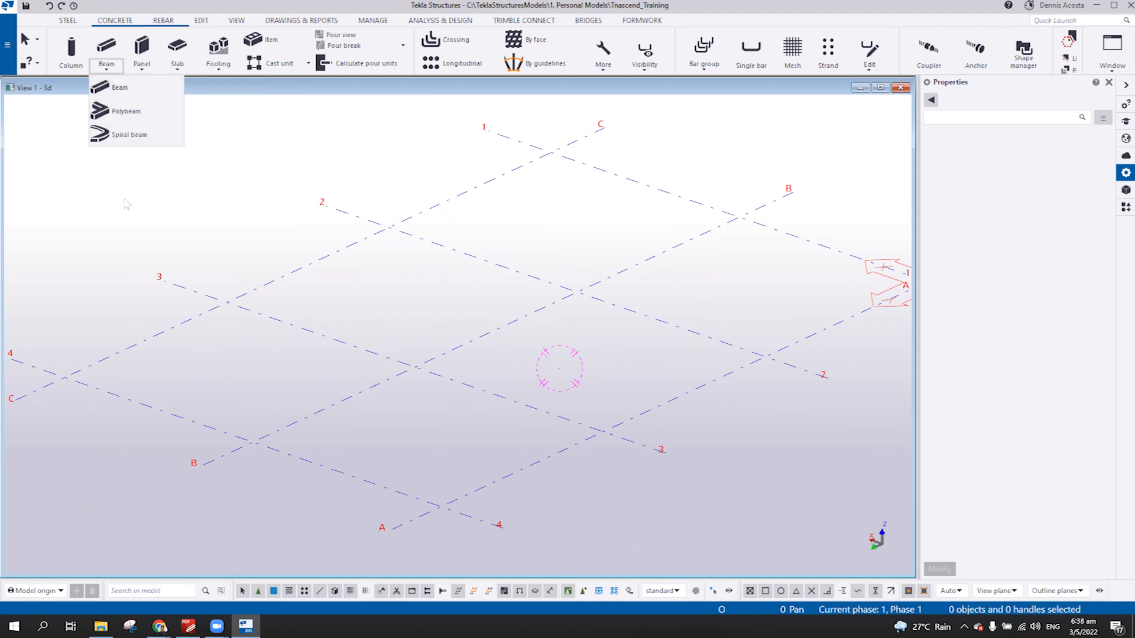
mouse_move(129, 135)
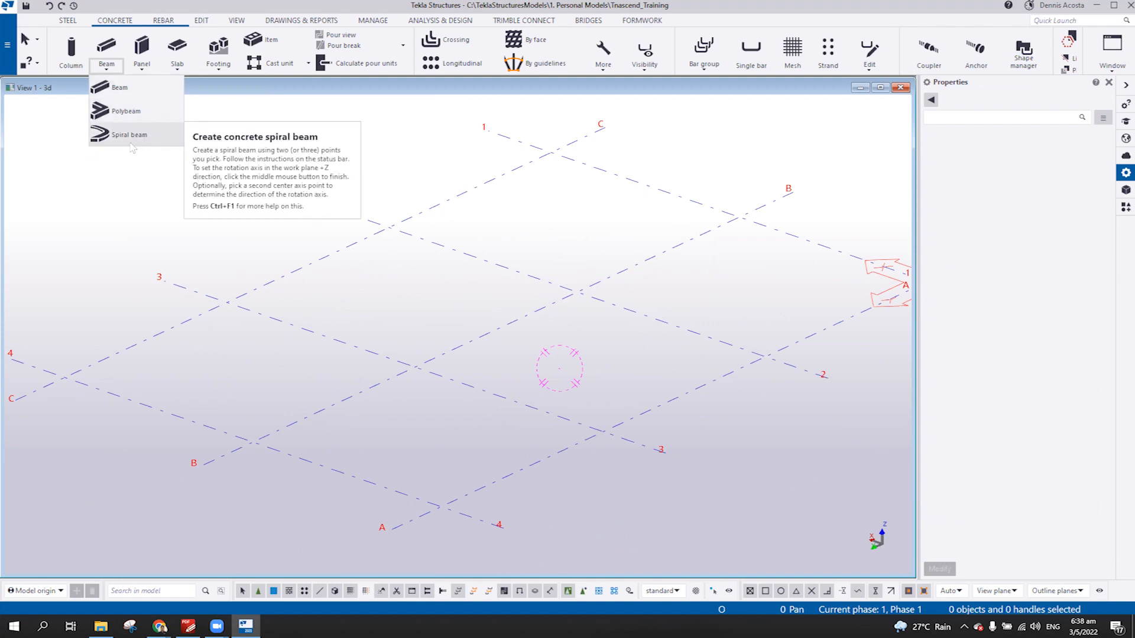
mouse_move(119, 87)
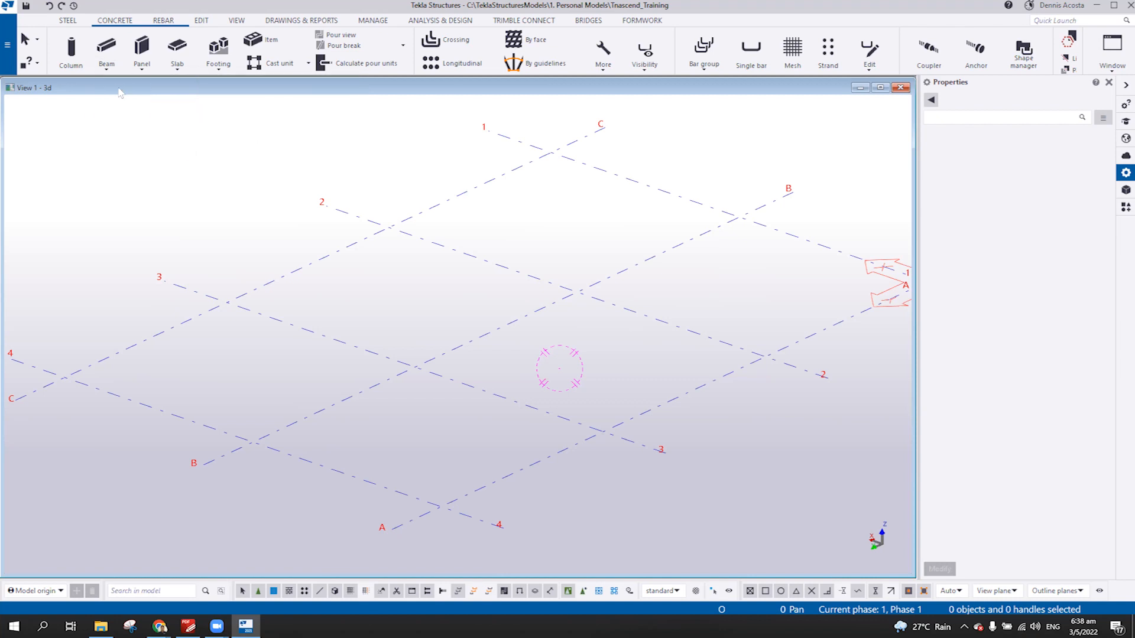
left_click(106, 47)
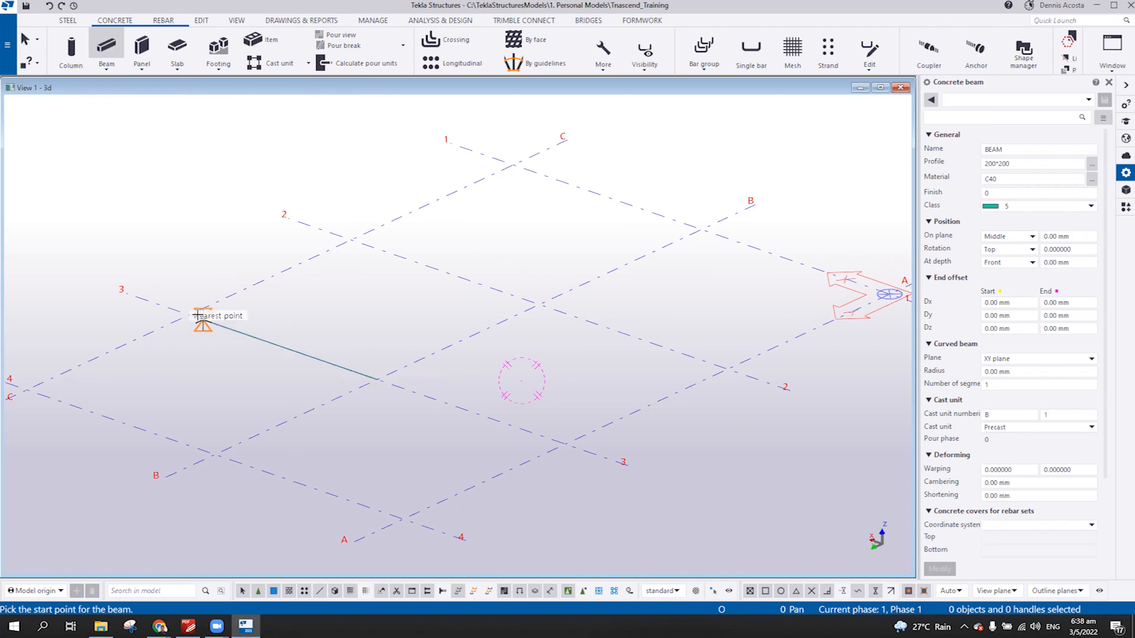
left_click(203, 319)
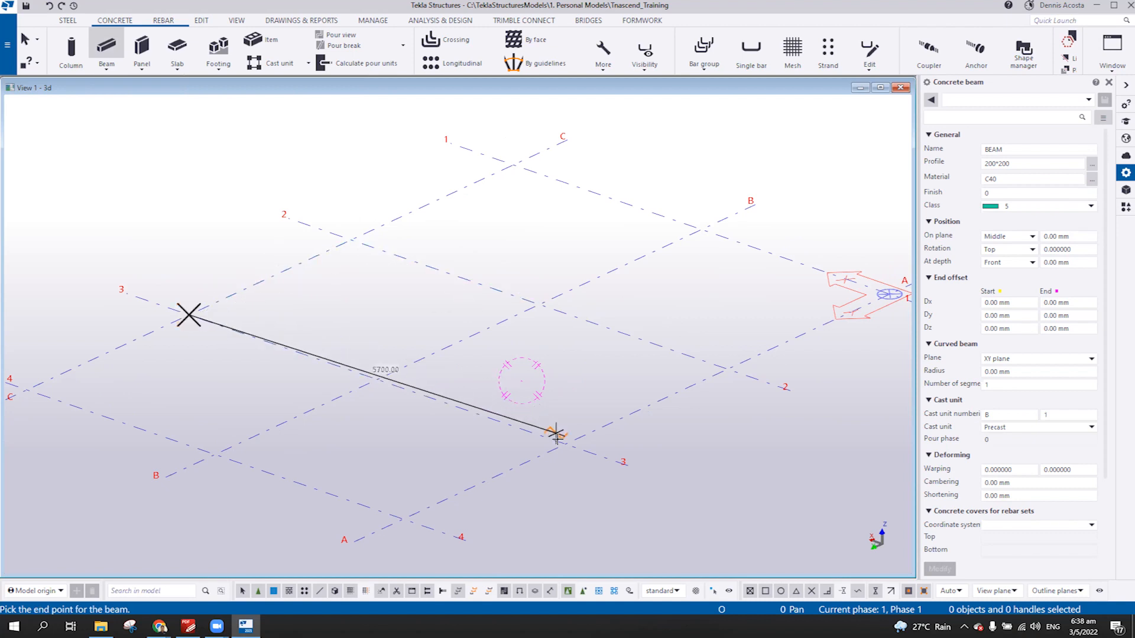
right_click(556, 436)
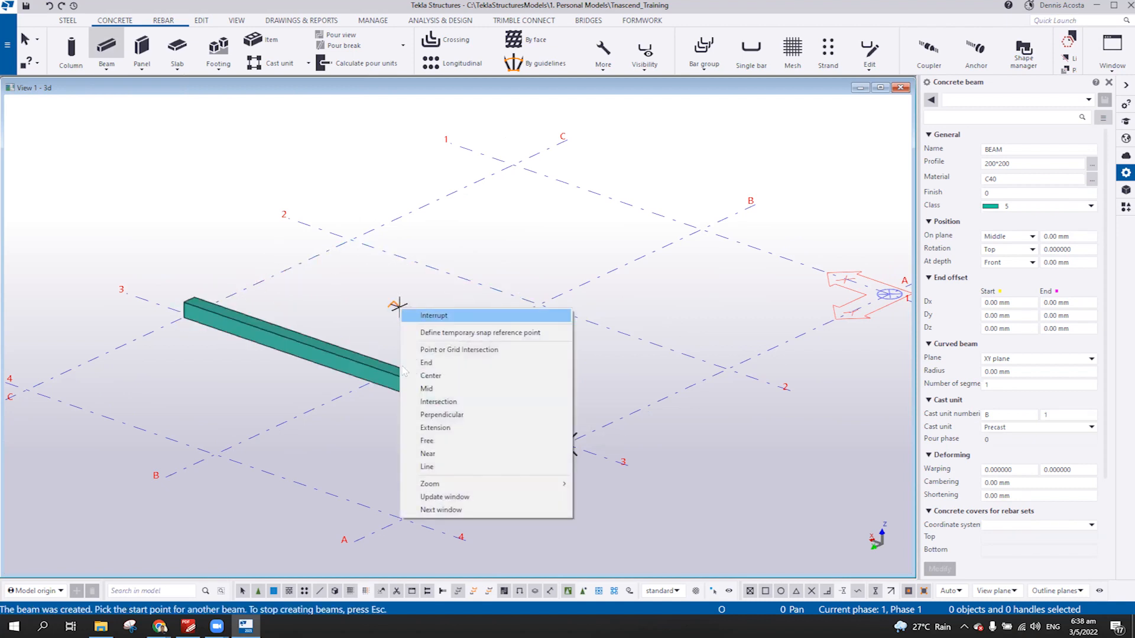
left_click(432, 315)
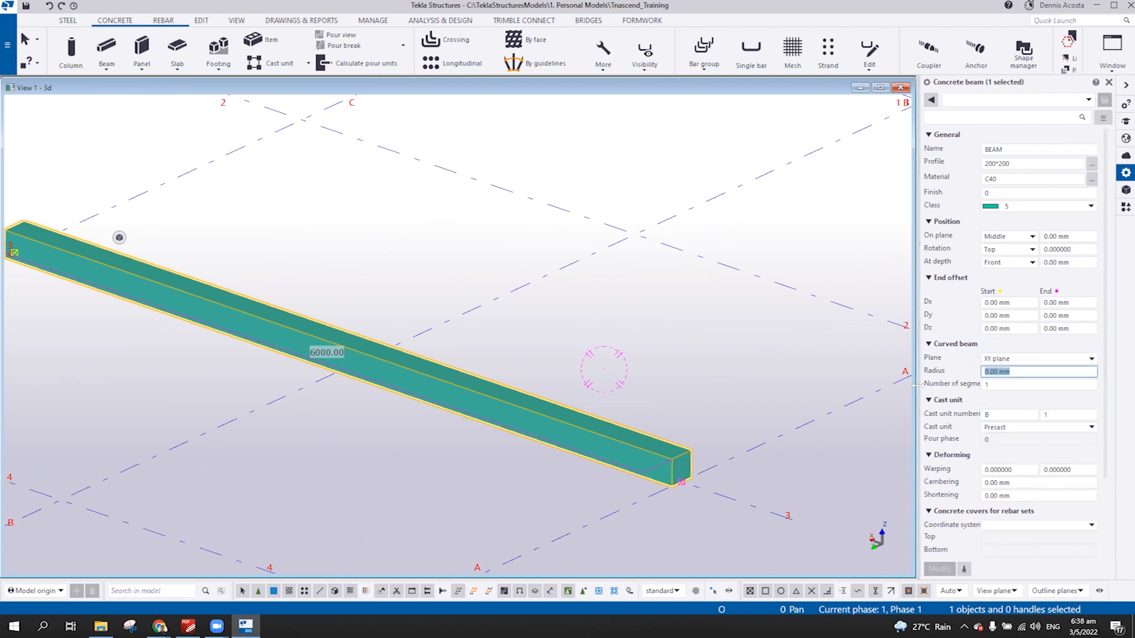
type("50")
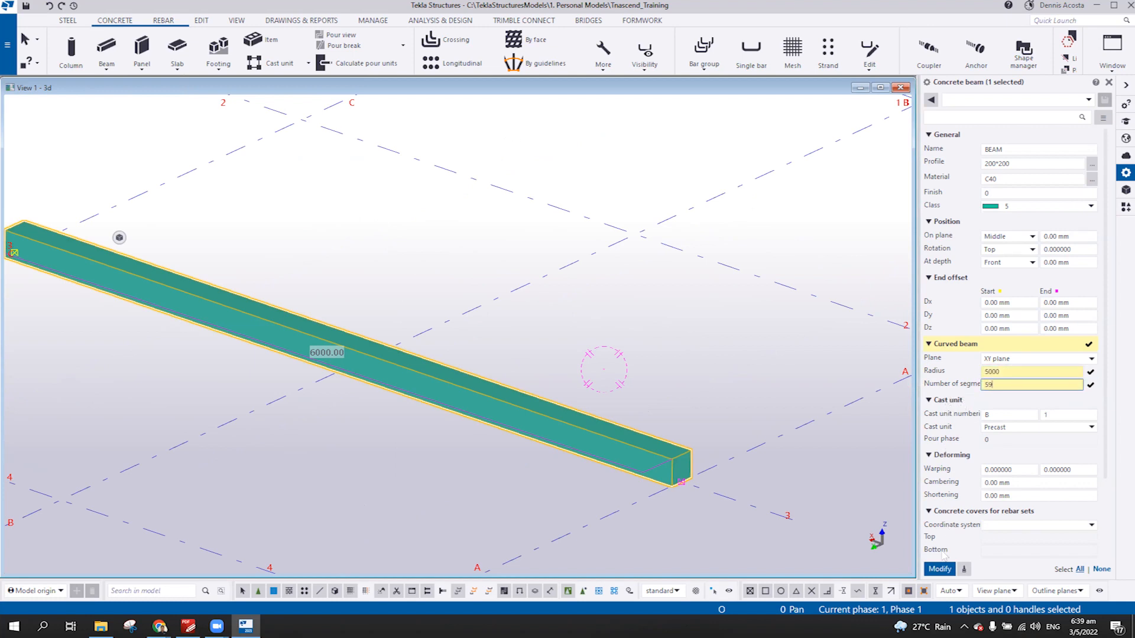
left_click(938, 569)
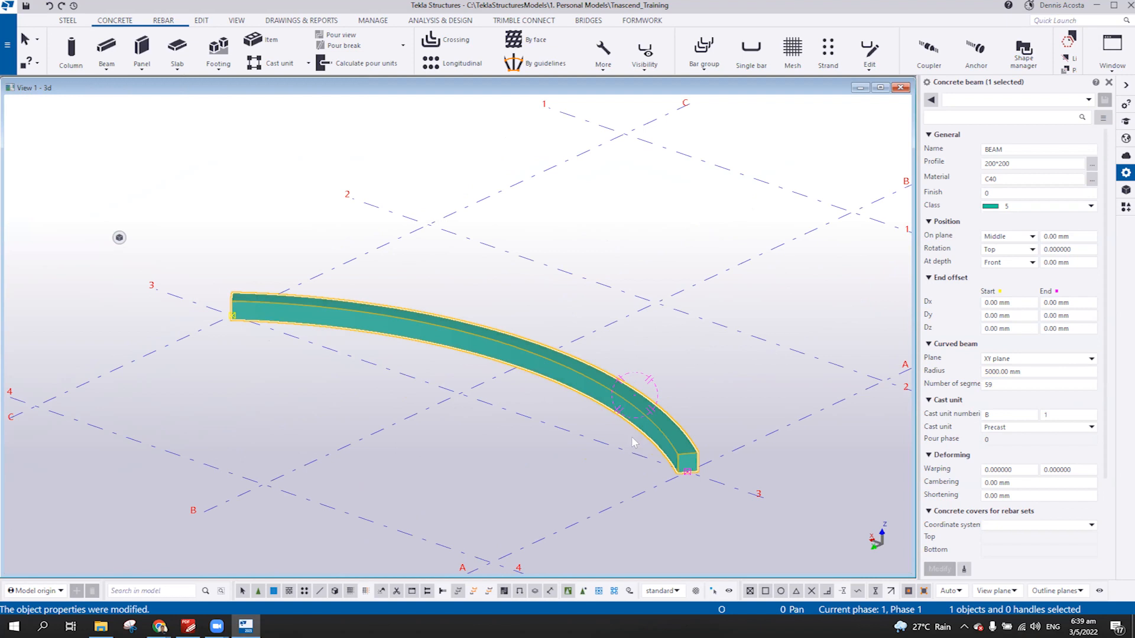
mouse_move(527, 371)
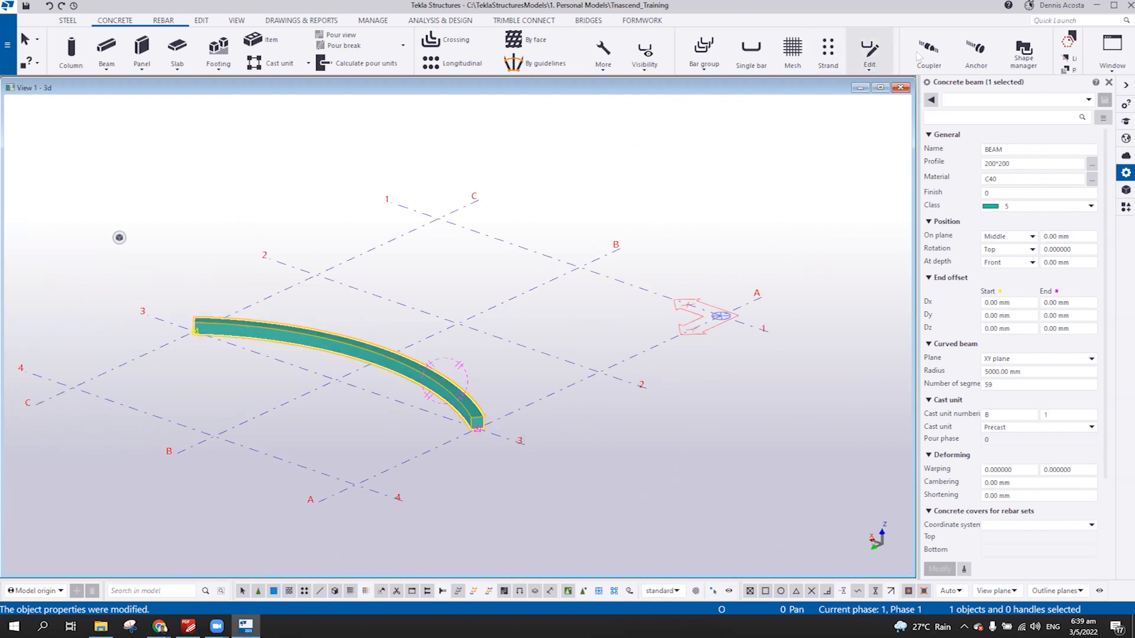
Draw a 3000 mm construction circle centred on grid intersection 2/B, then select the curved beam.
left_click(201, 19)
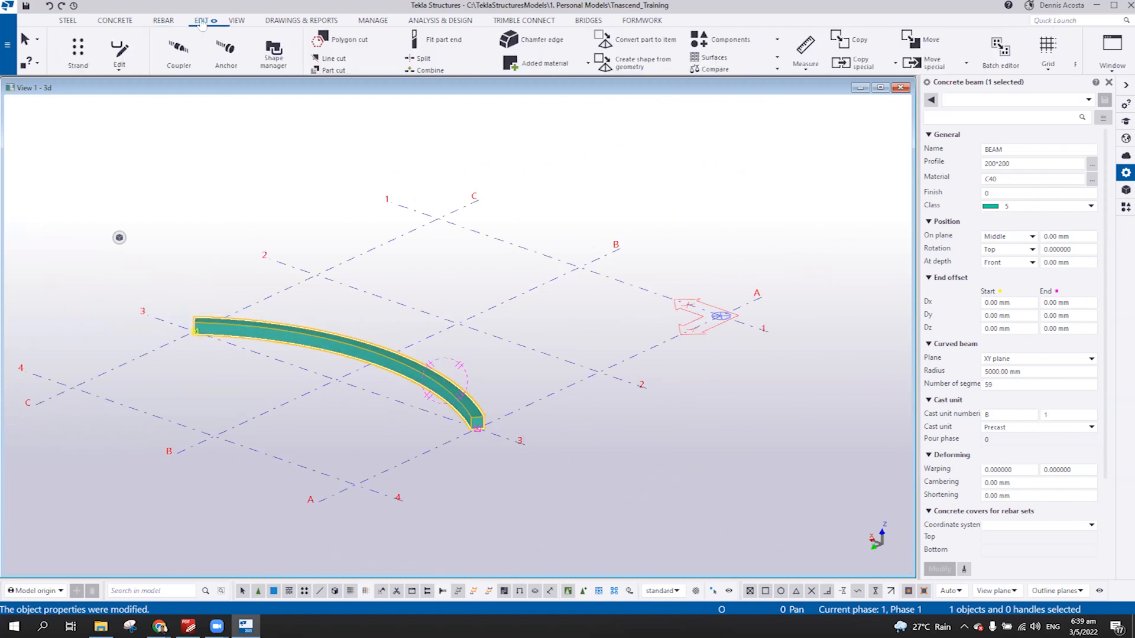
left_click(200, 20)
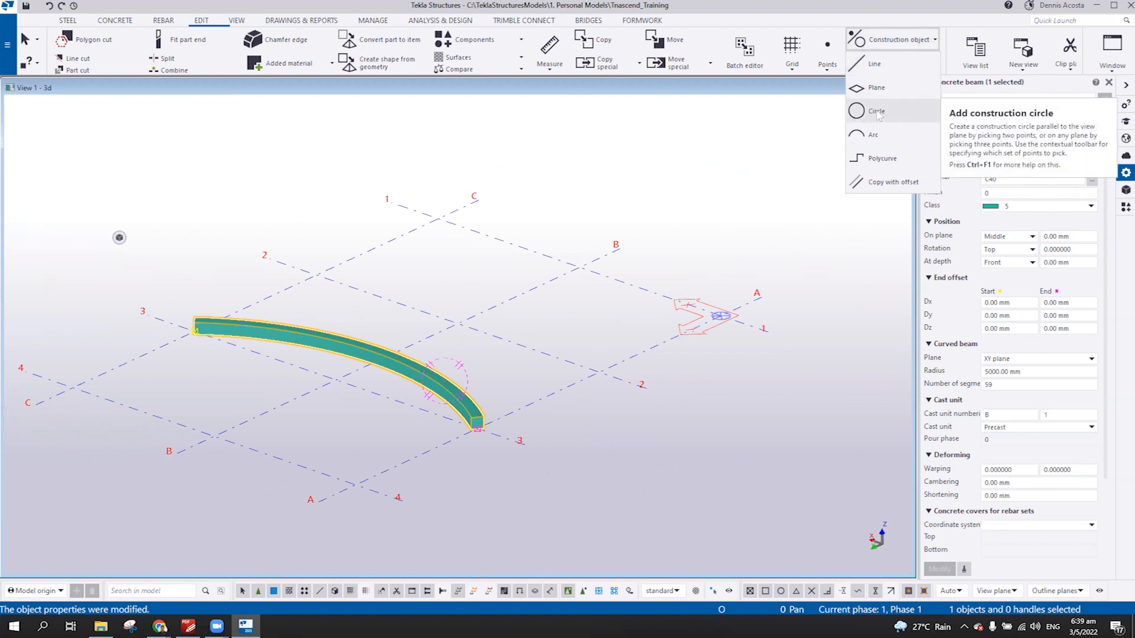
left_click(875, 111)
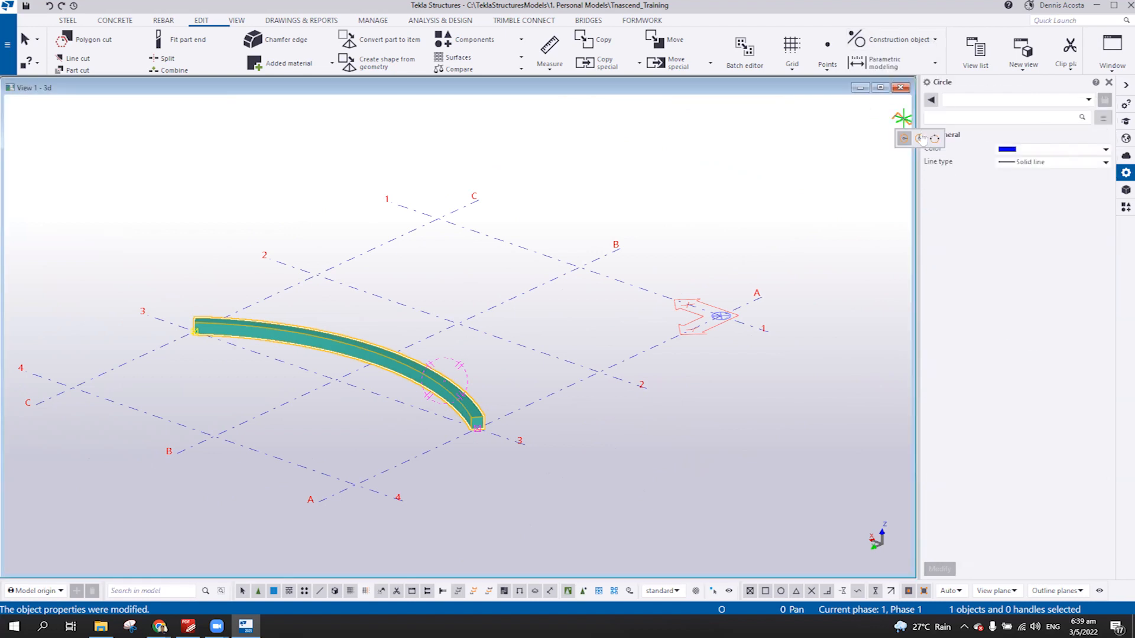
left_click(458, 324)
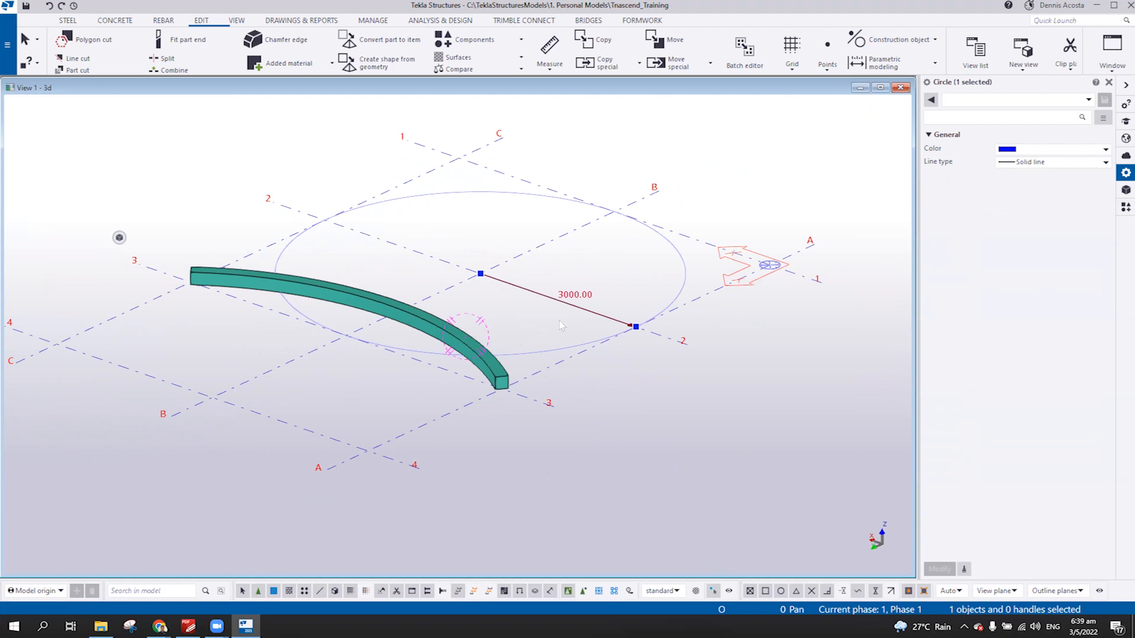
mouse_move(662, 374)
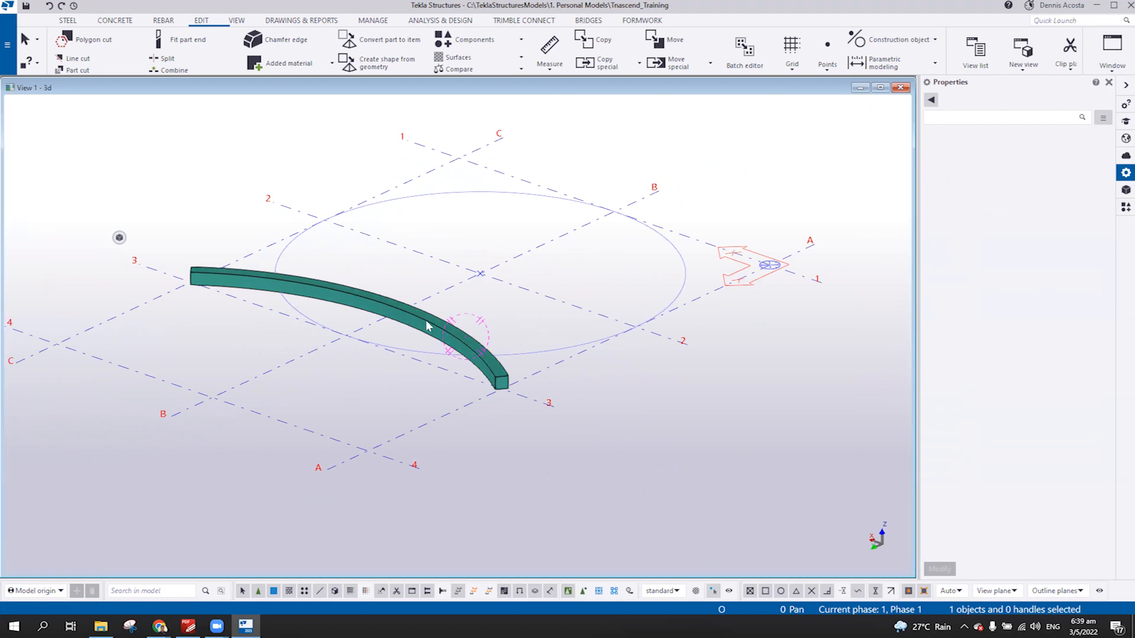
left_click(355, 297)
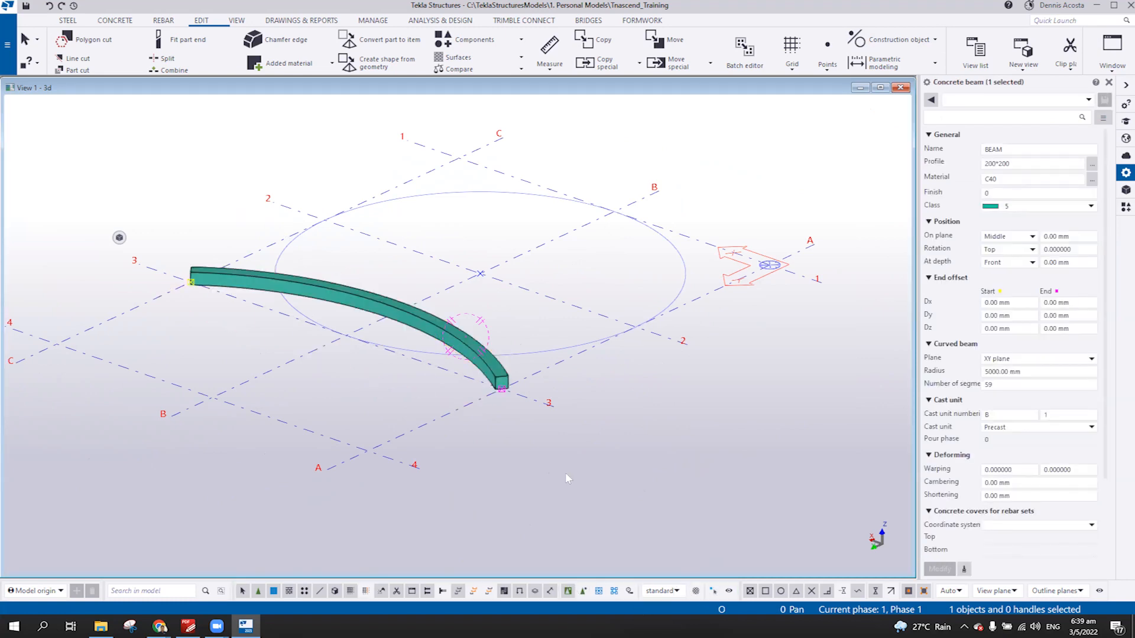
Place a concrete beam between the circle's crossings on grid line 2 and give it a 3000 mm radius.
left_click(114, 19)
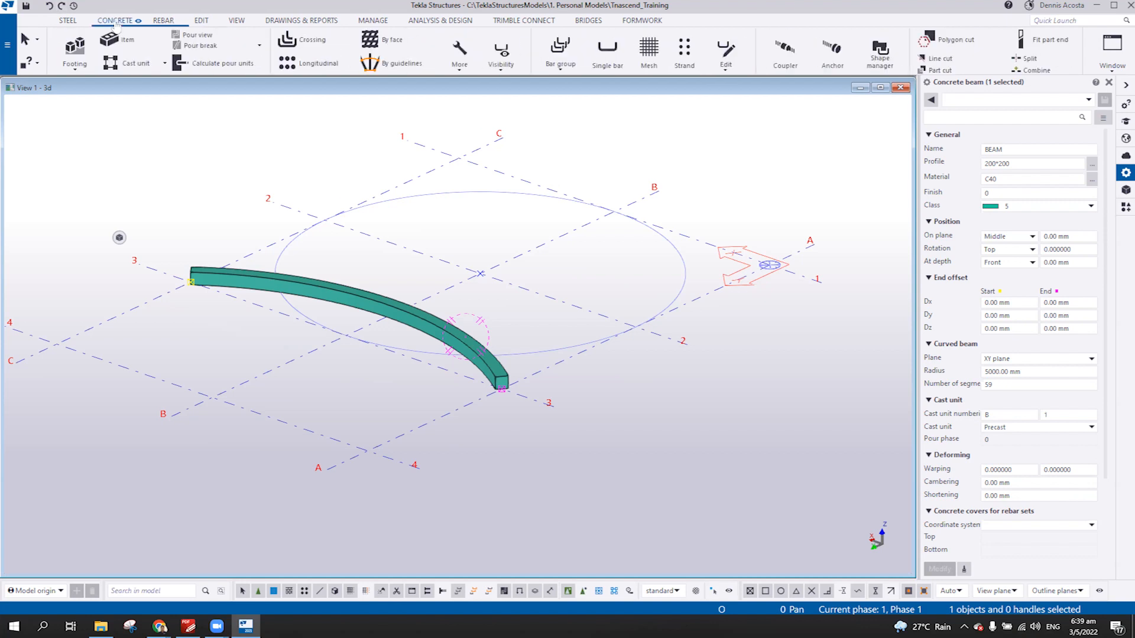
left_click(106, 49)
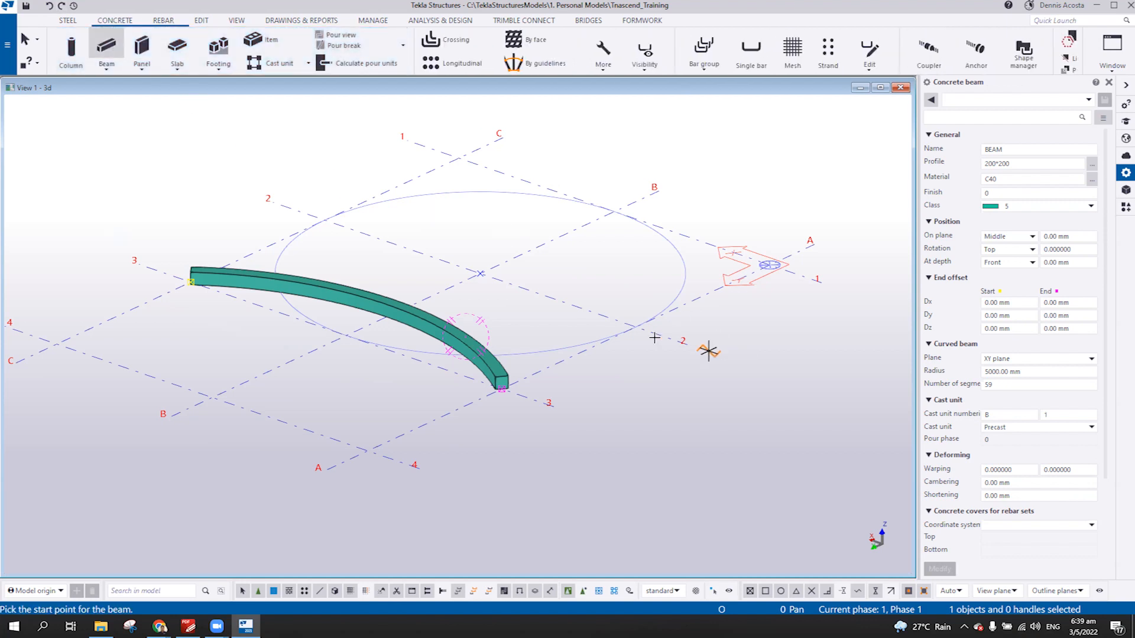
left_click(323, 220)
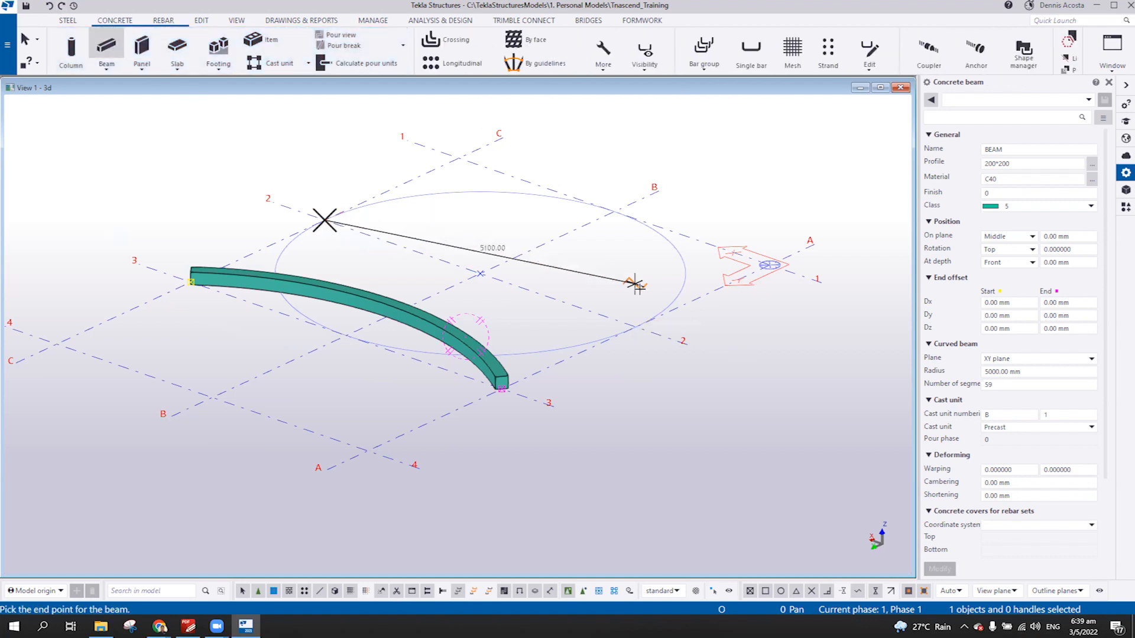
right_click(557, 232)
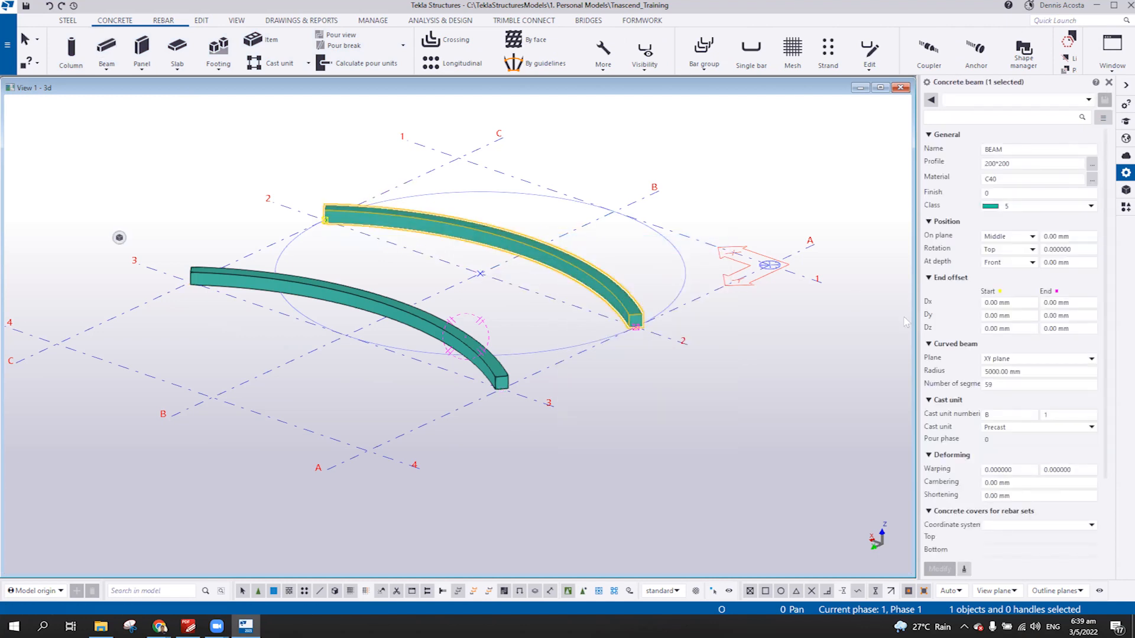
left_click(1036, 358)
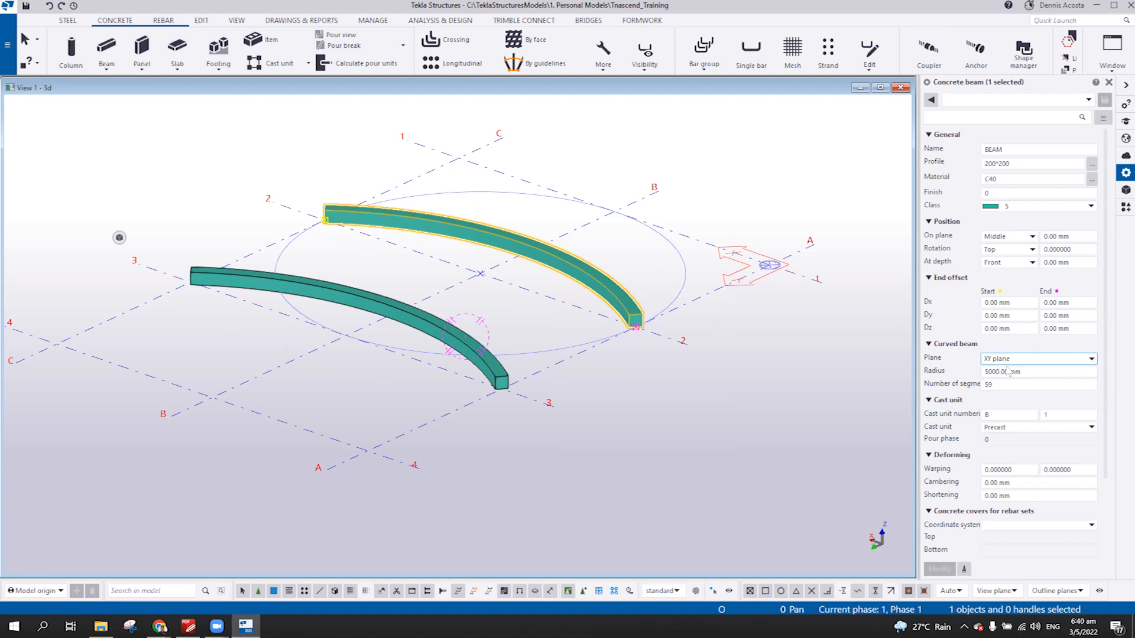
triple_click(1037, 371)
type("300")
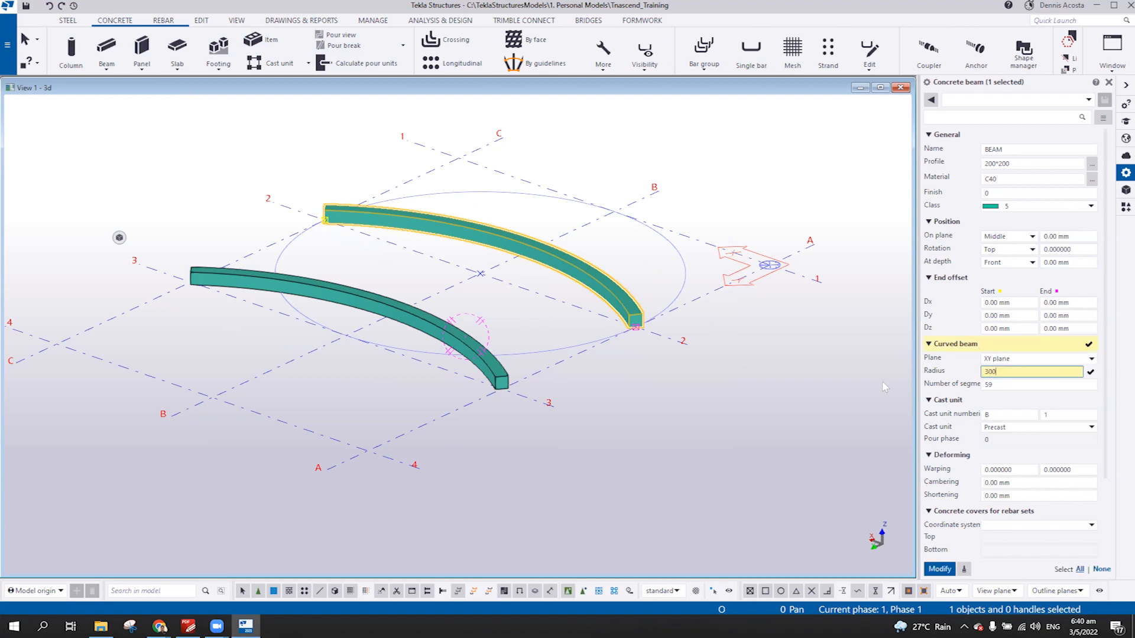
left_click(938, 568)
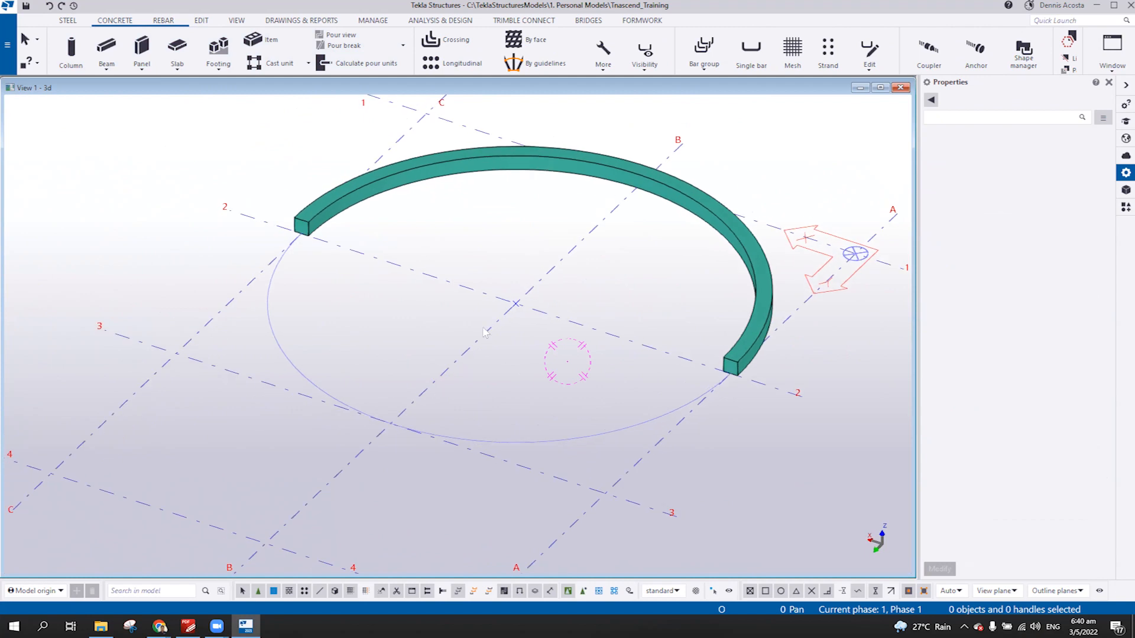
mouse_move(534, 383)
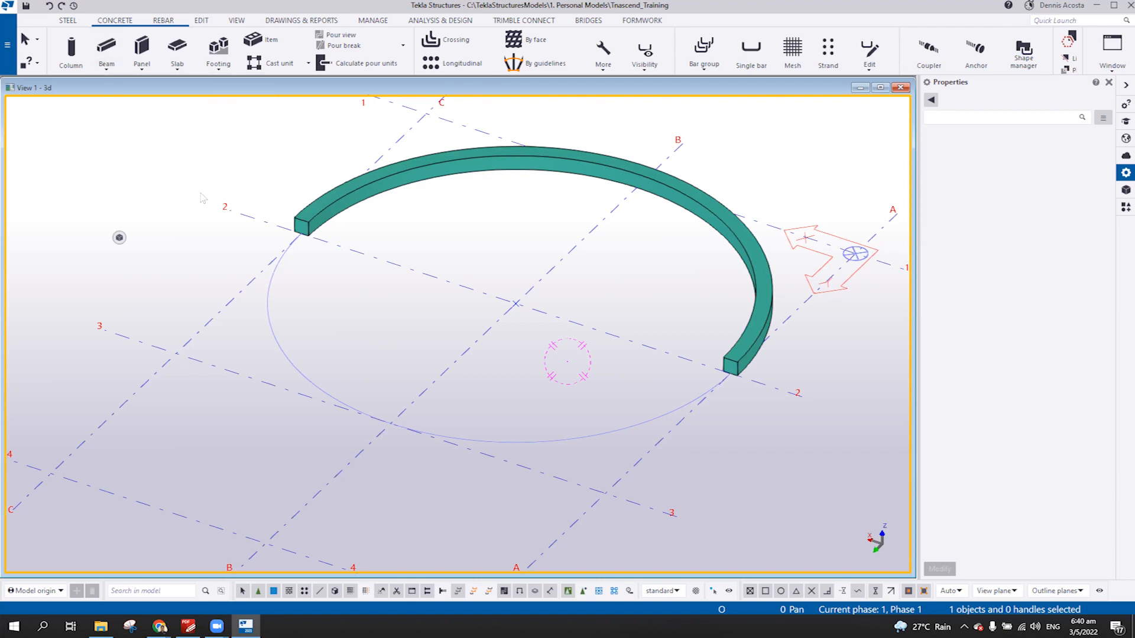
mouse_move(415, 225)
type("2")
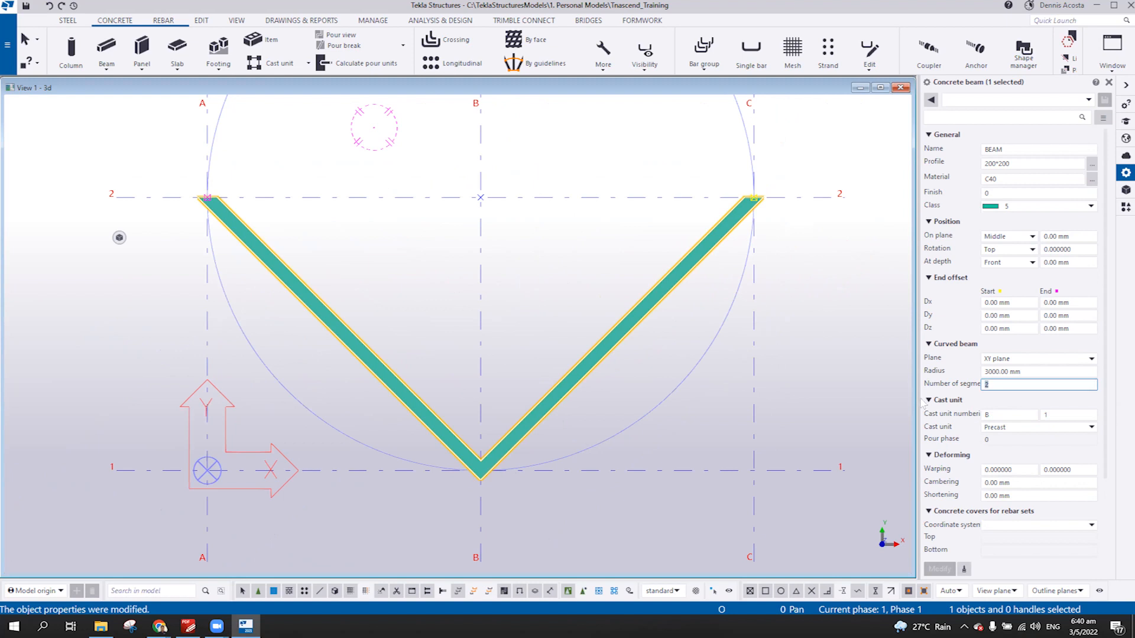
mouse_move(478, 527)
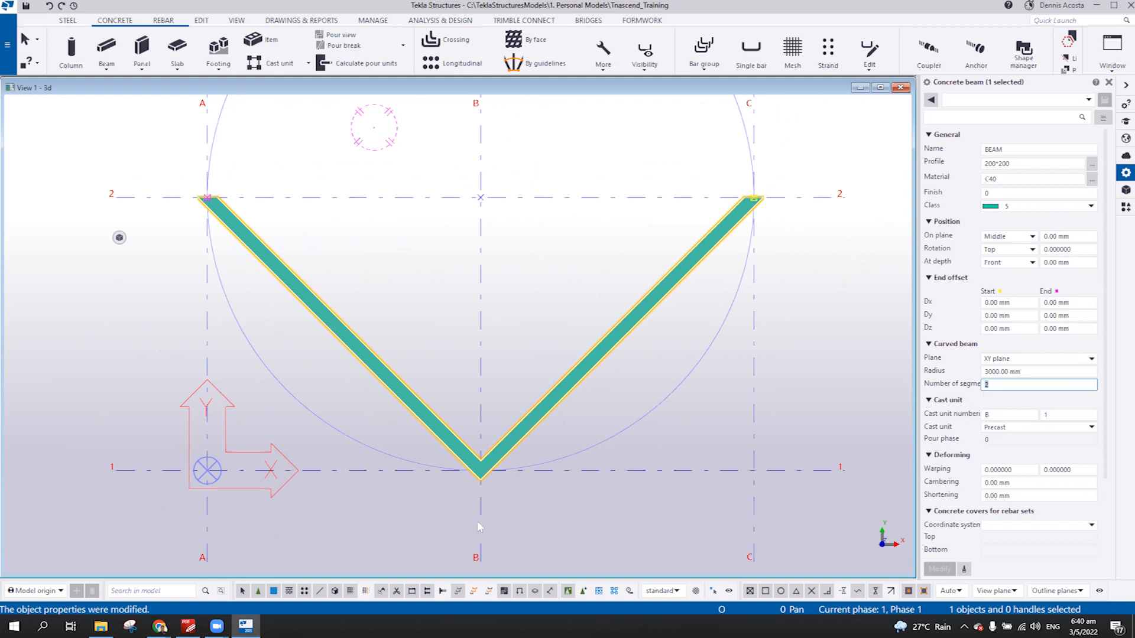
mouse_move(362, 353)
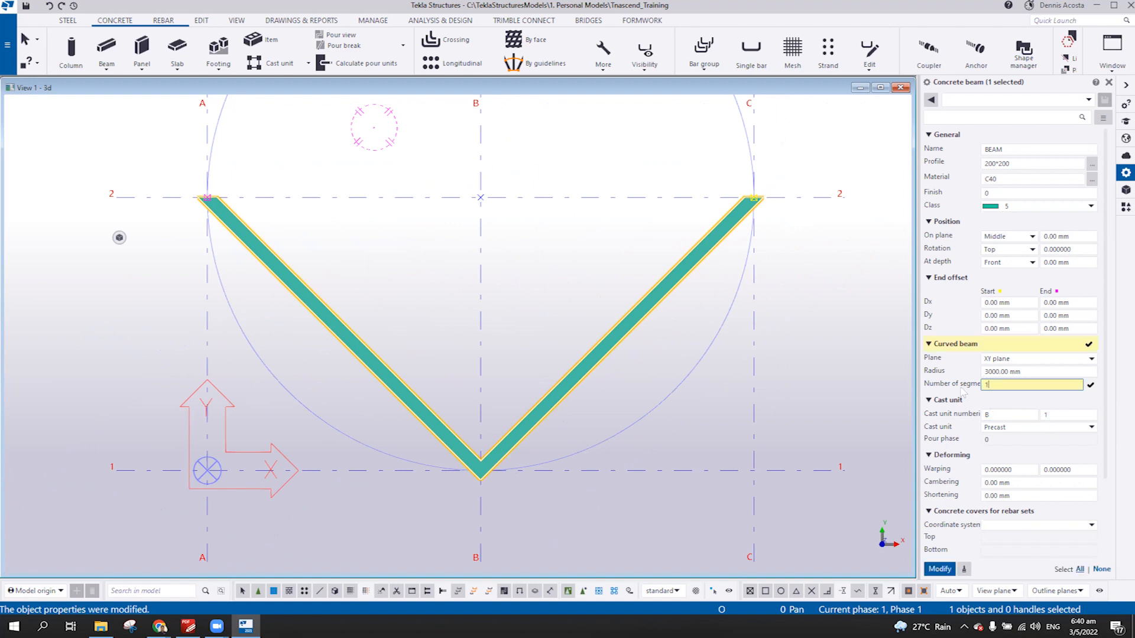
Set the 3000 mm curved beam's number of segments to 10.
type("10")
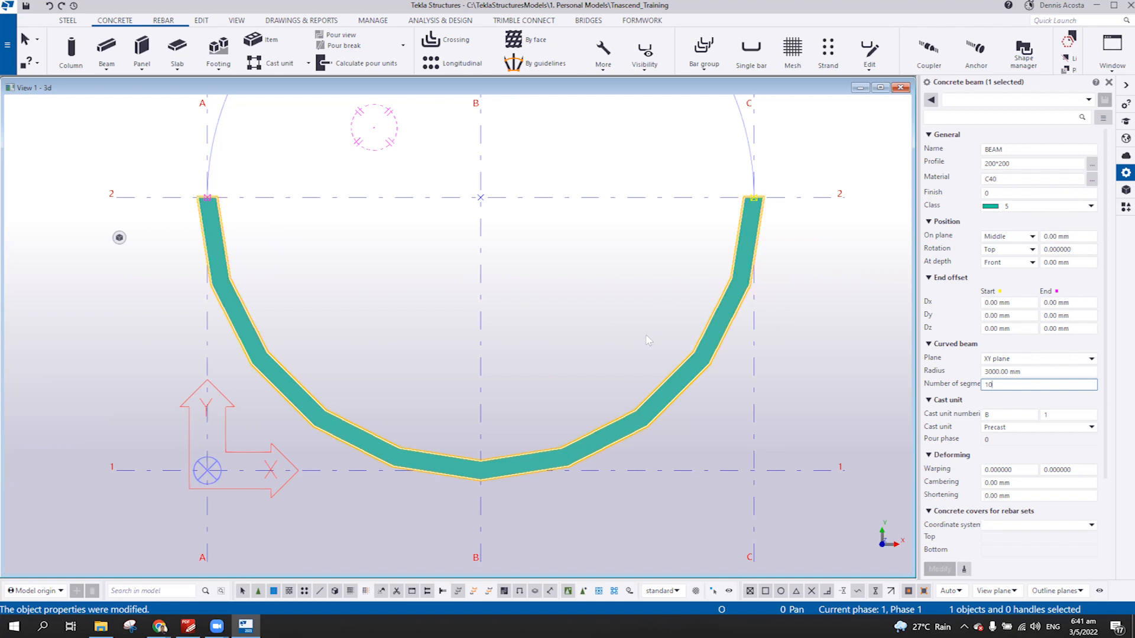
mouse_move(635, 382)
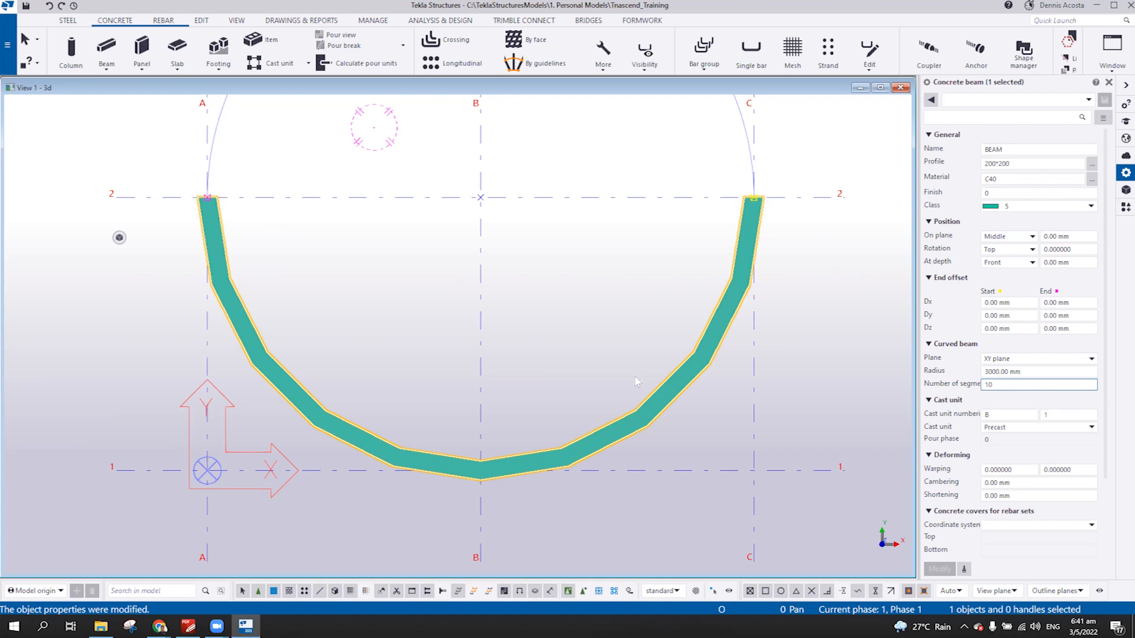
mouse_move(770, 449)
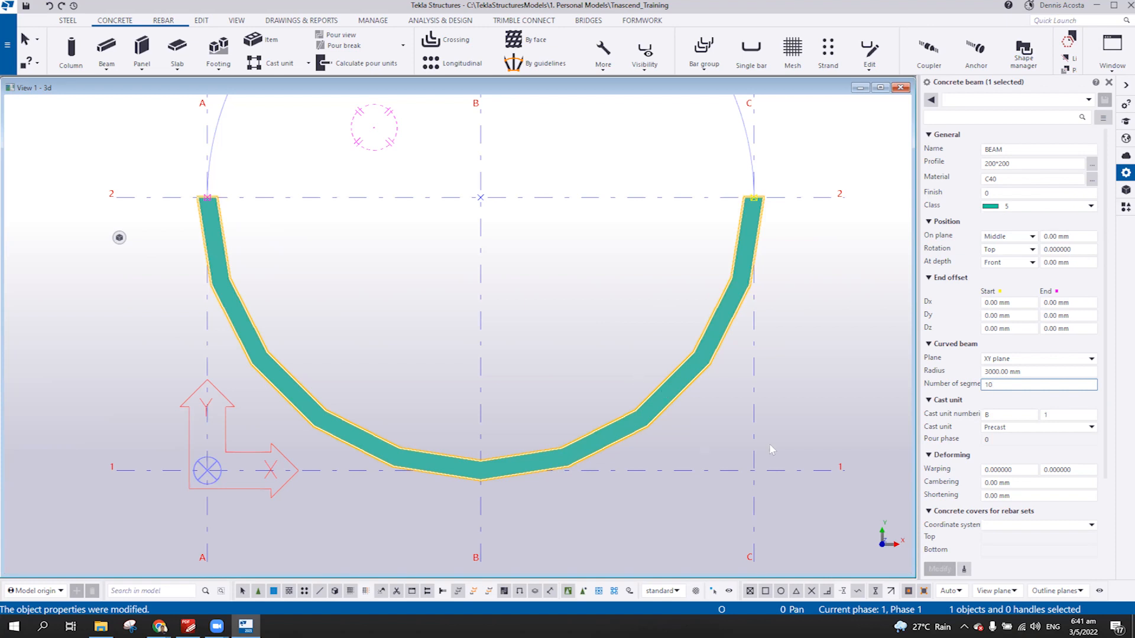
mouse_move(660, 444)
type("5")
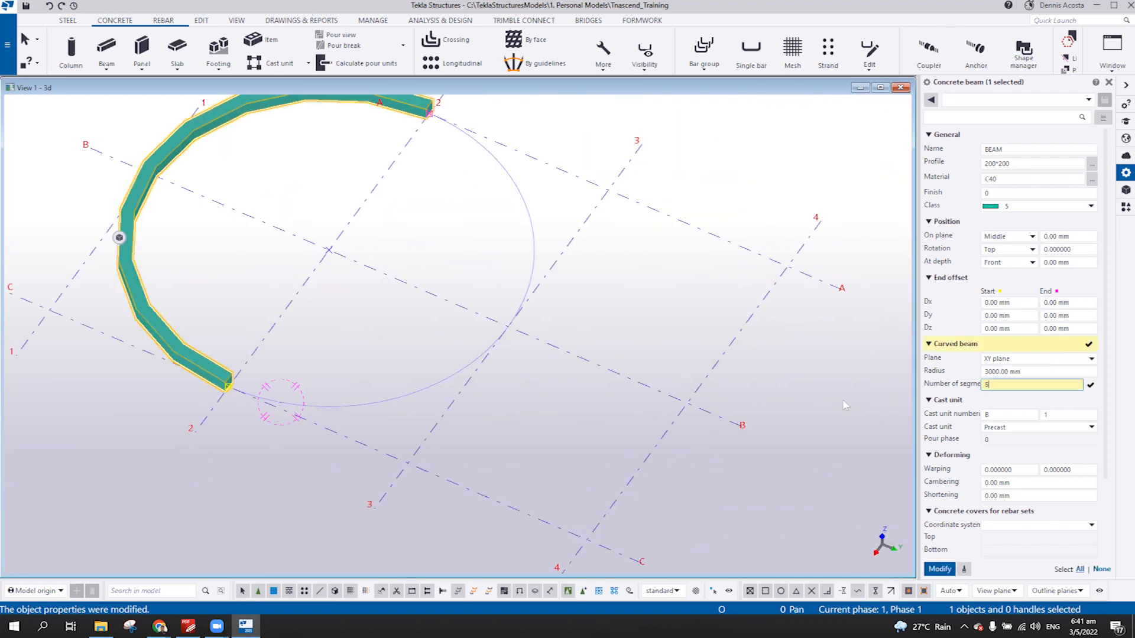
Smooth the half-ring to 59 segments and add a closing polybeam with Arc point corners.
left_click(938, 569)
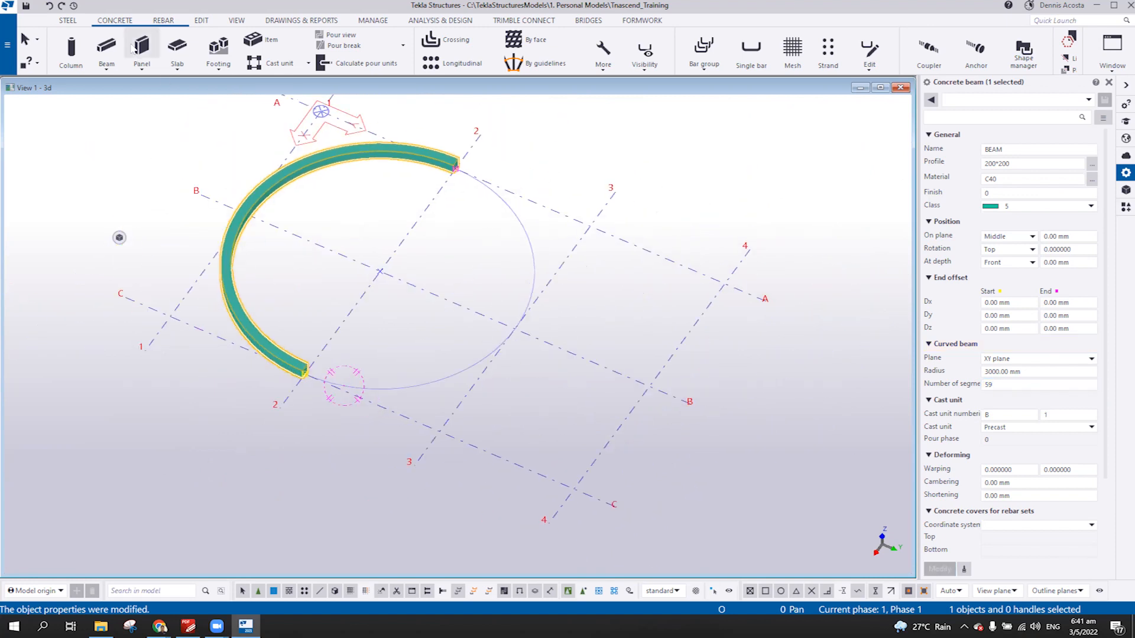
left_click(106, 49)
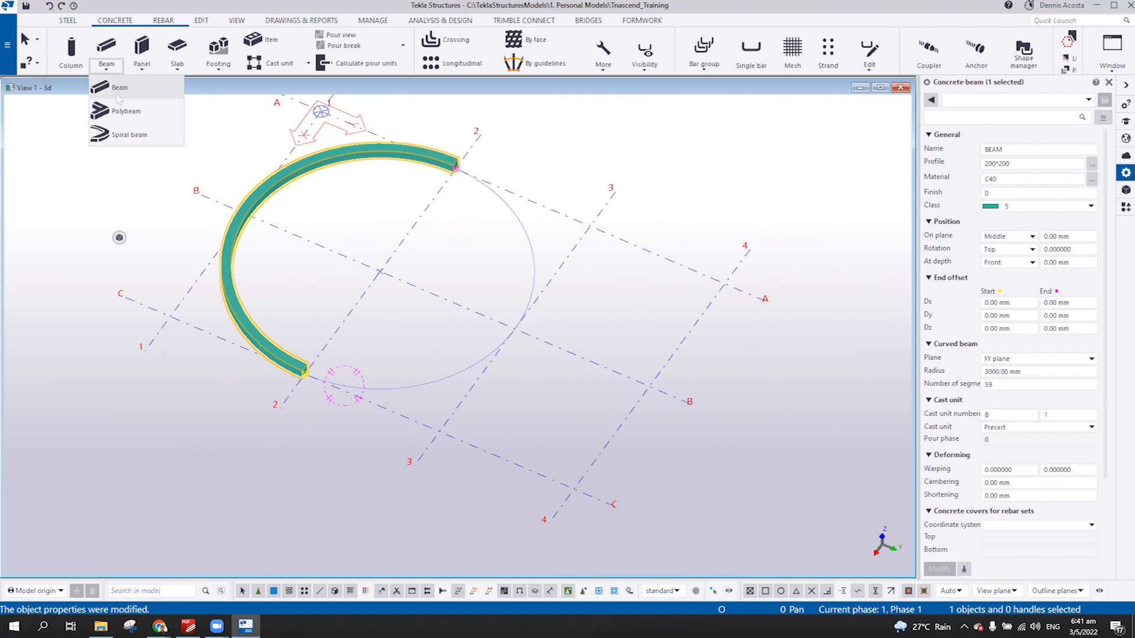
mouse_move(126, 110)
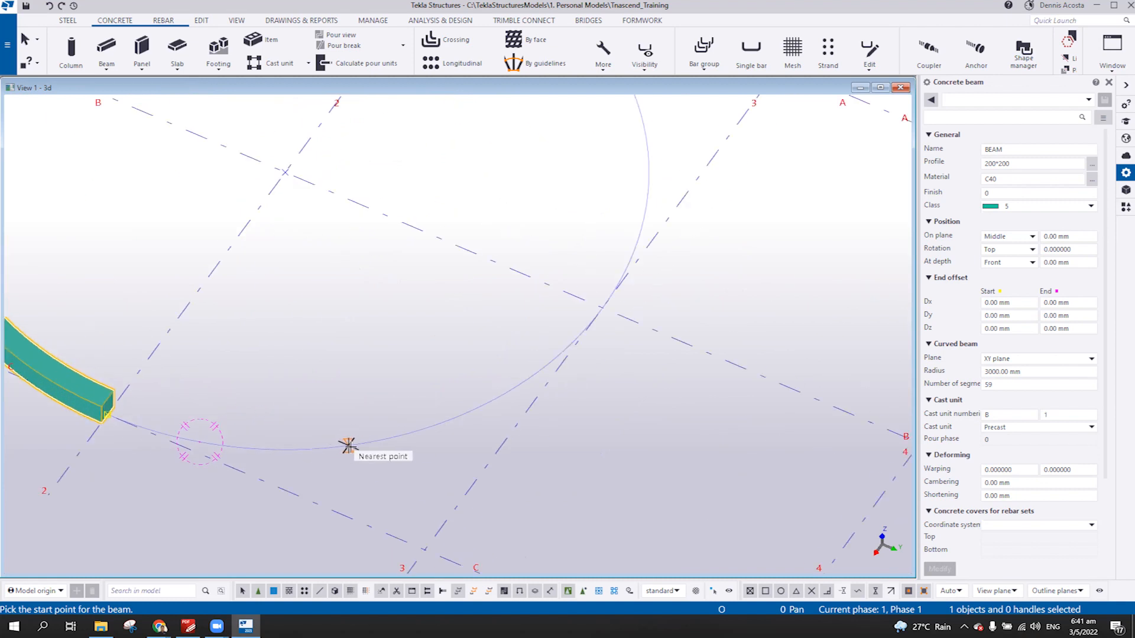
left_click(113, 413)
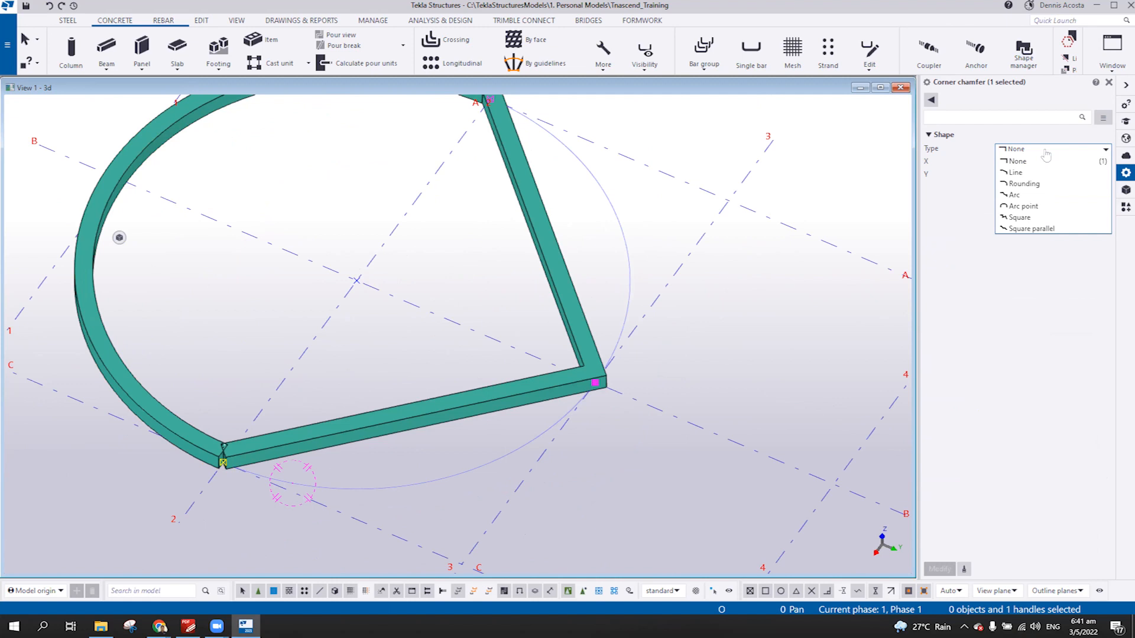
left_click(1021, 206)
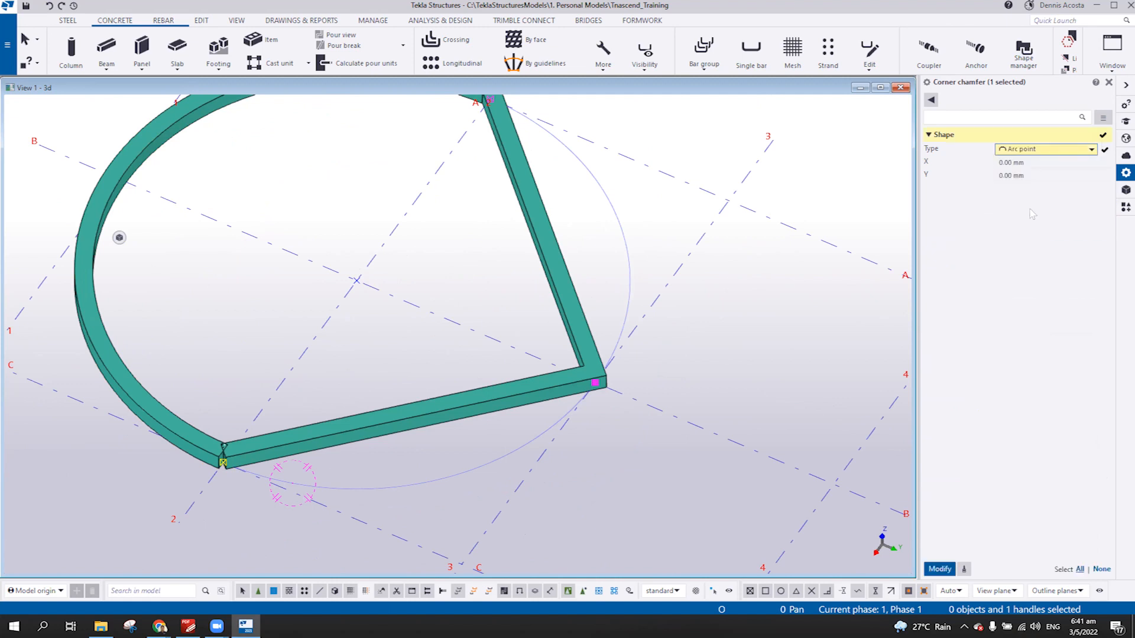
left_click(939, 569)
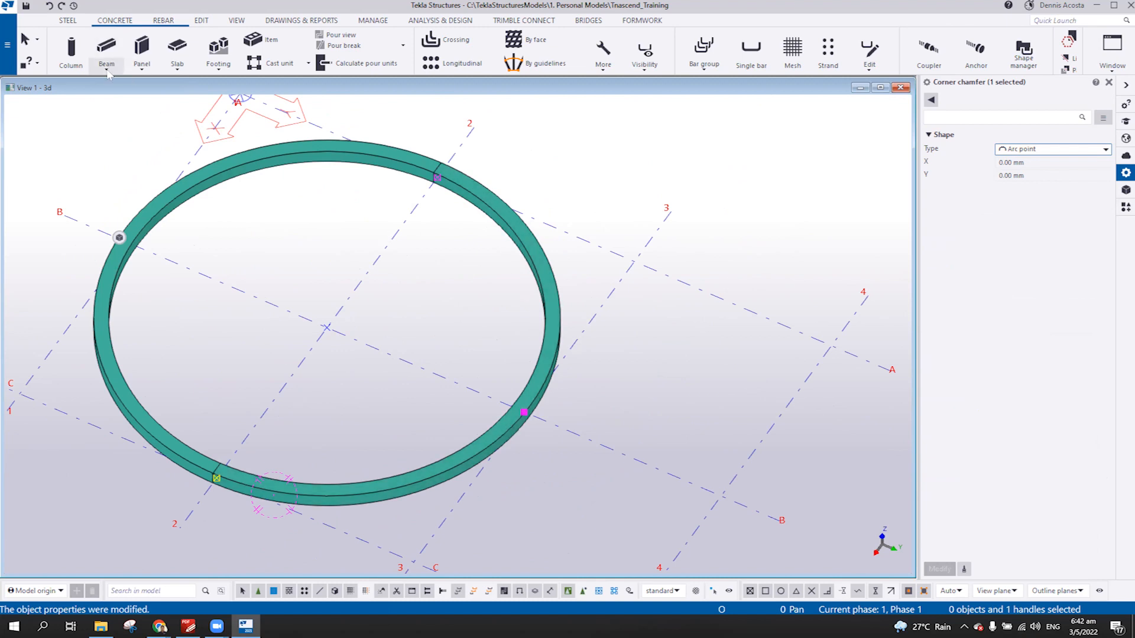
left_click(107, 51)
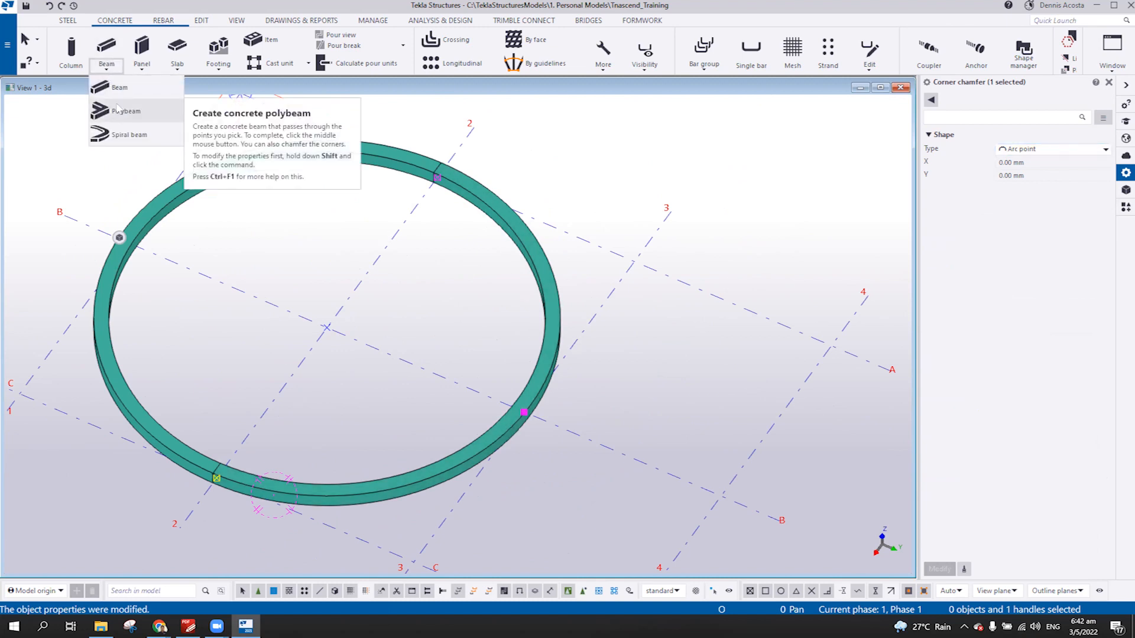
mouse_move(119, 87)
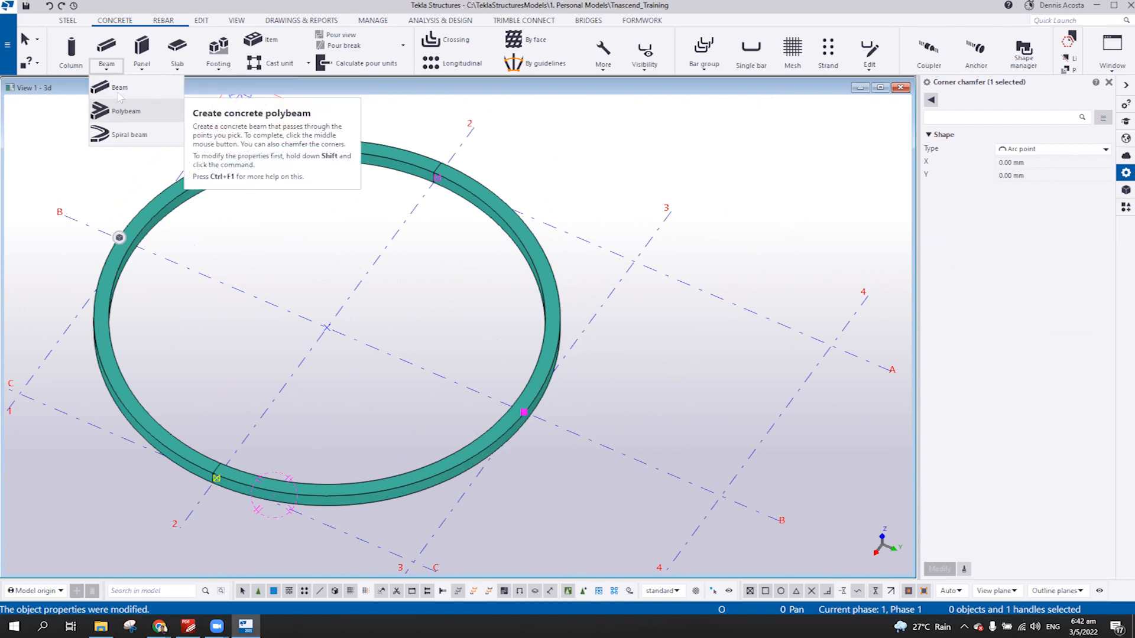
mouse_move(118, 121)
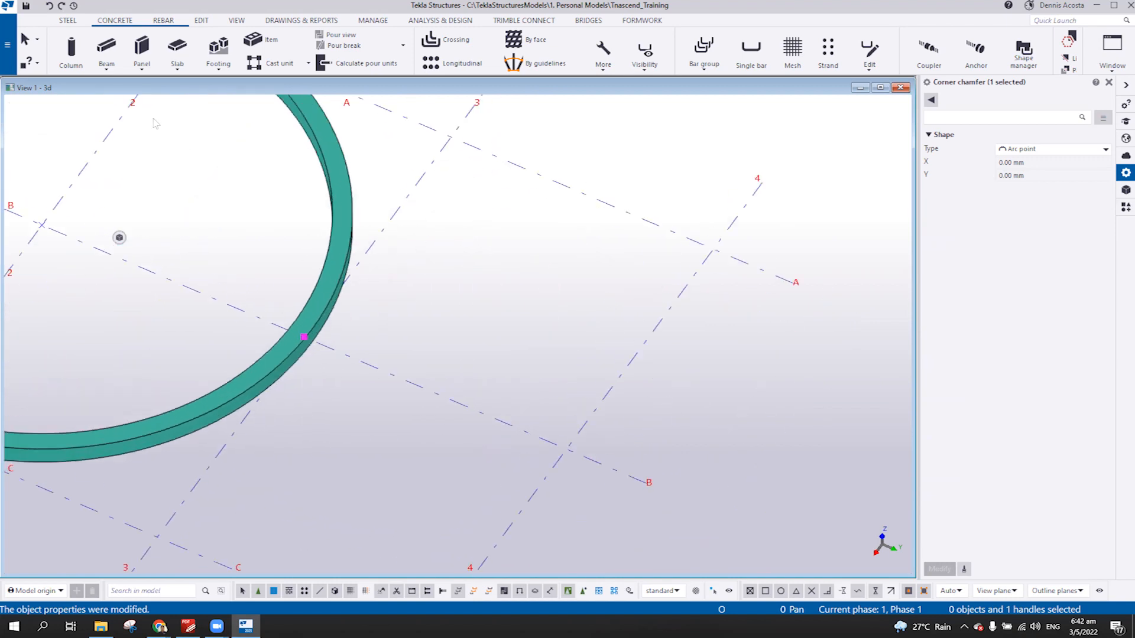
Create a two-legged concrete polybeam from grid line 3 and set its corner chamfer to Arc.
left_click(106, 52)
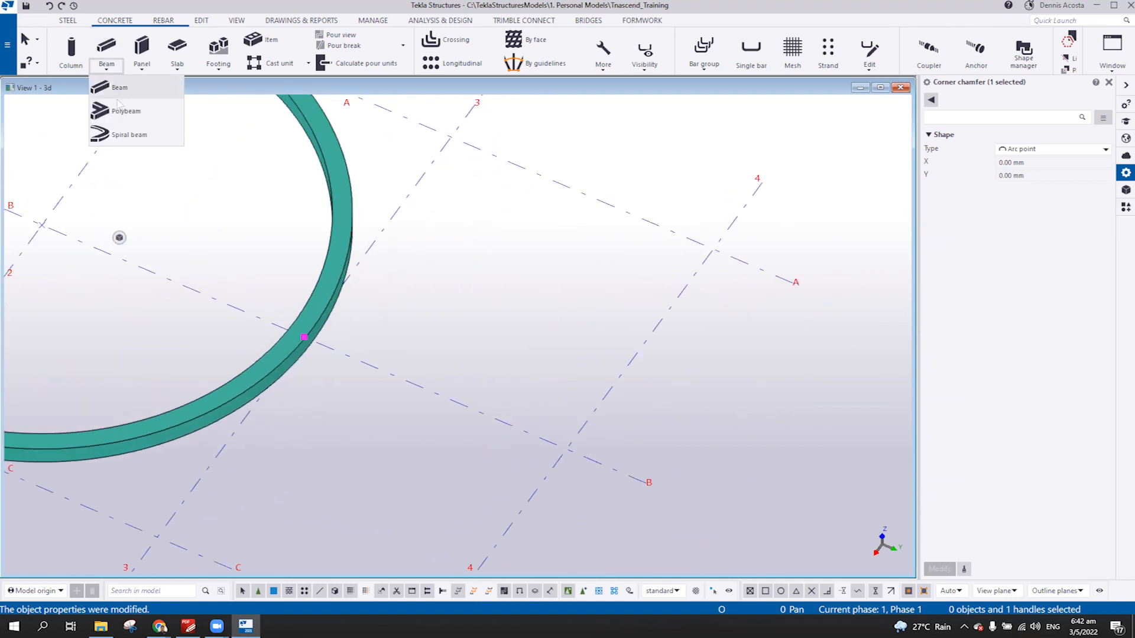
left_click(120, 86)
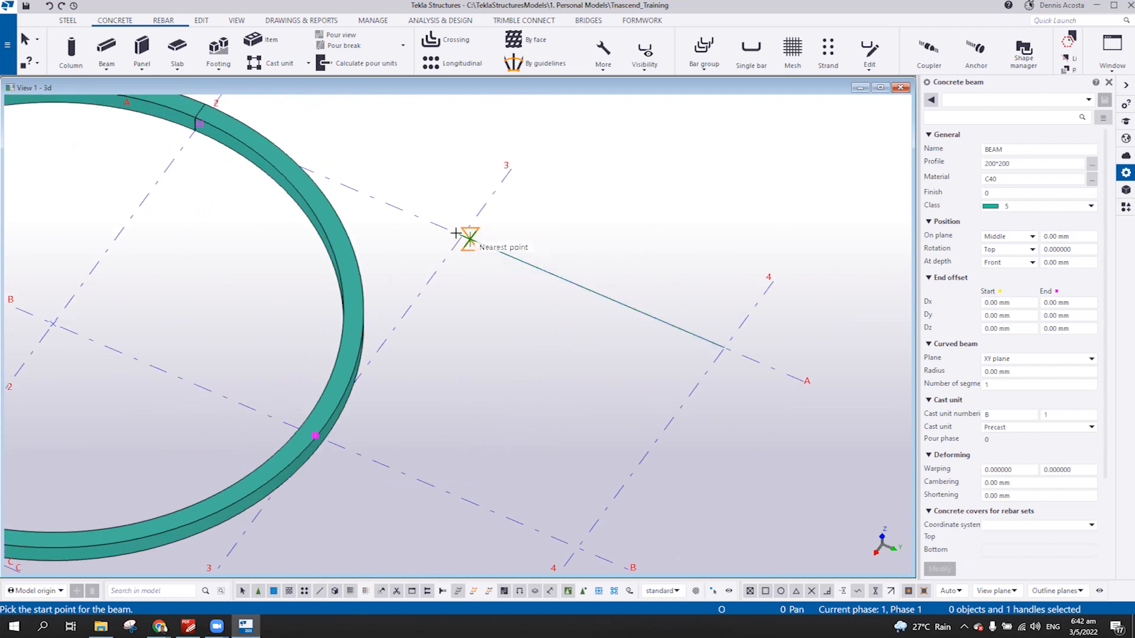
left_click(467, 239)
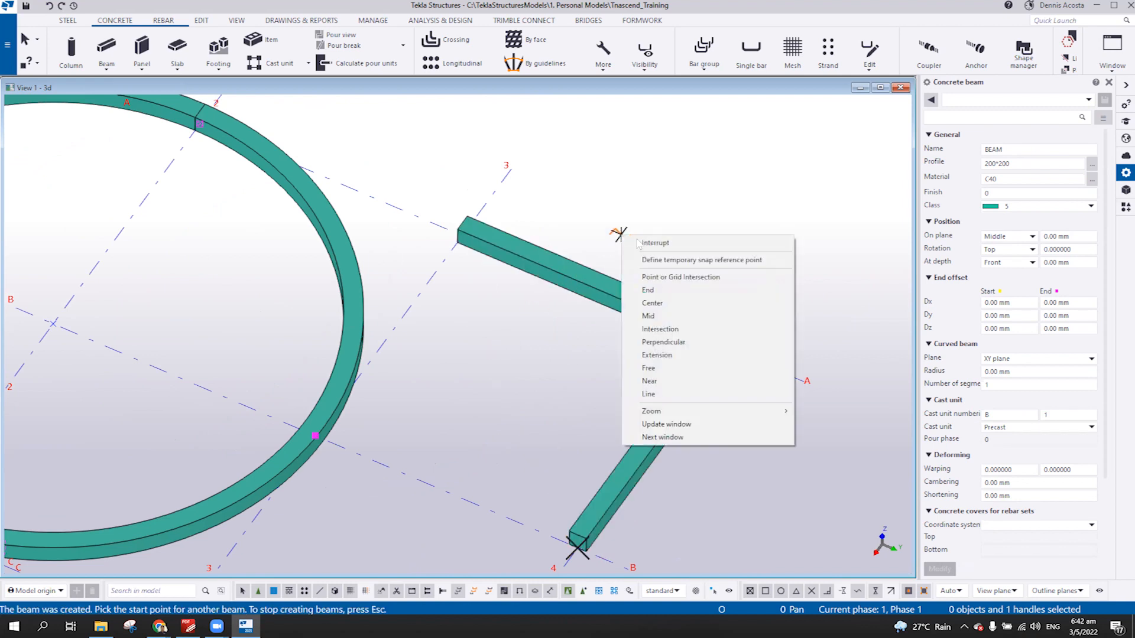
left_click(655, 242)
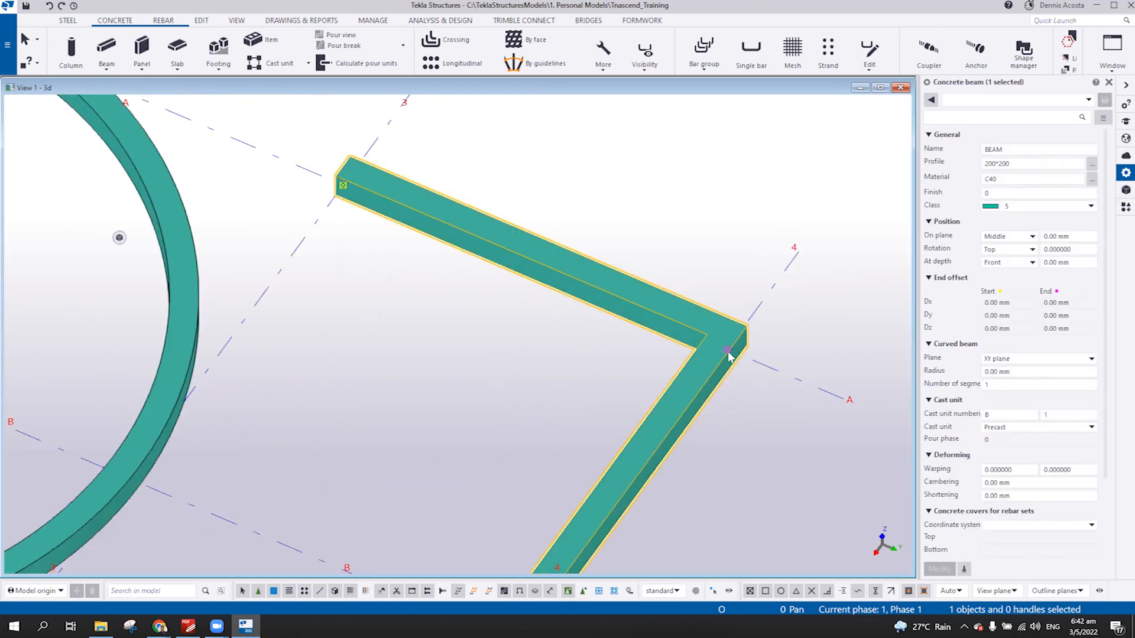
left_click(727, 349)
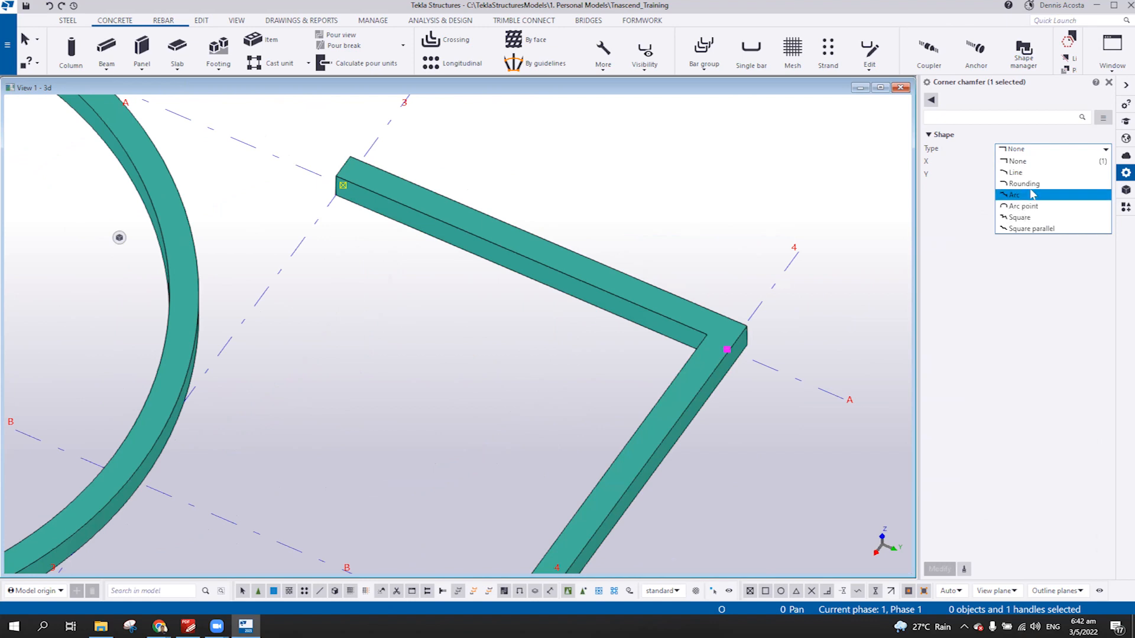
left_click(1021, 183)
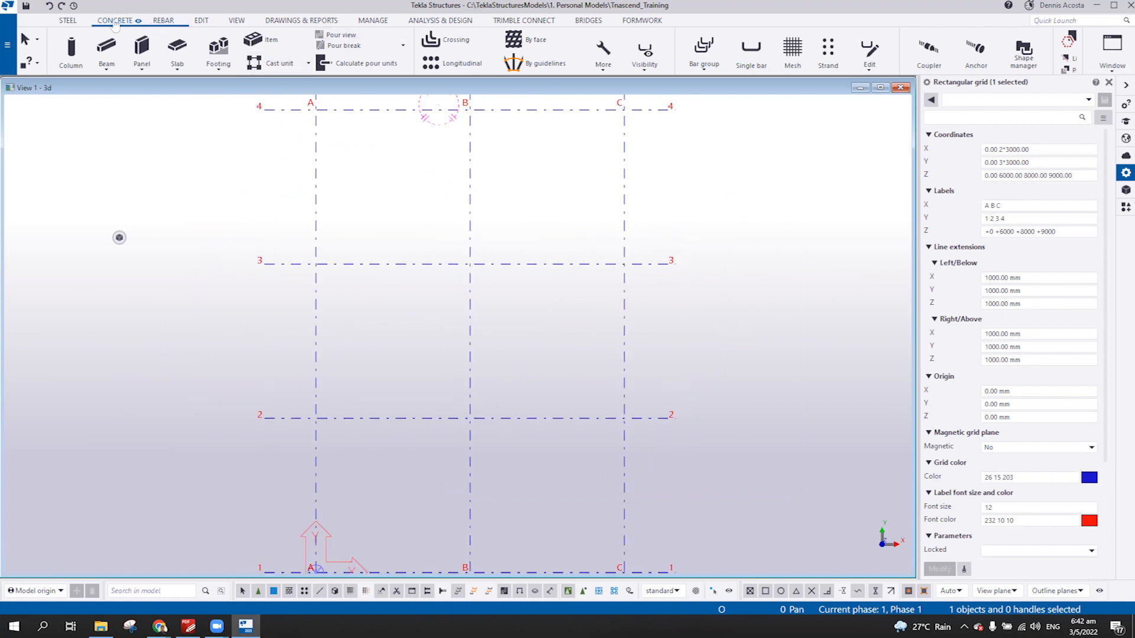
Draw a second construction circle of about 1800 mm radius touching the first circle.
left_click(200, 20)
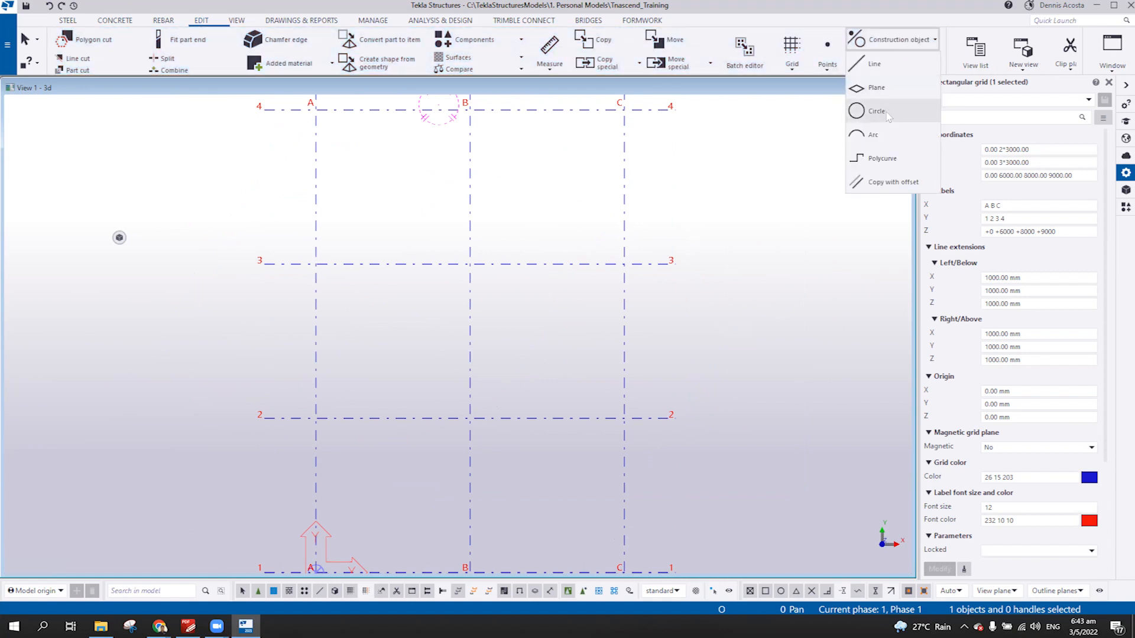
left_click(875, 110)
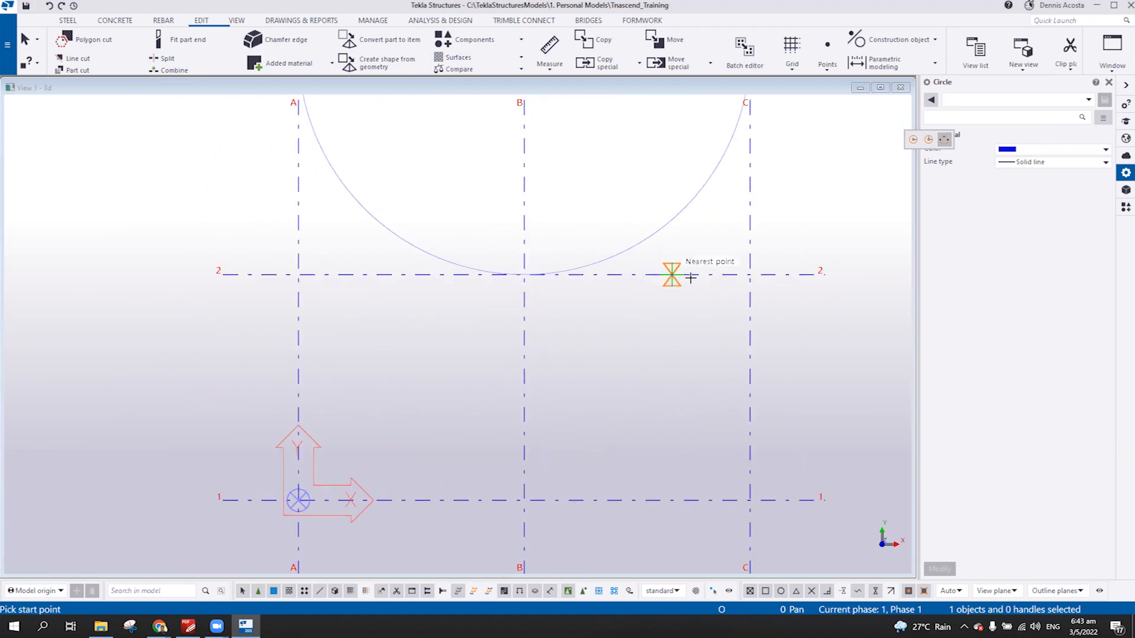
mouse_move(645, 239)
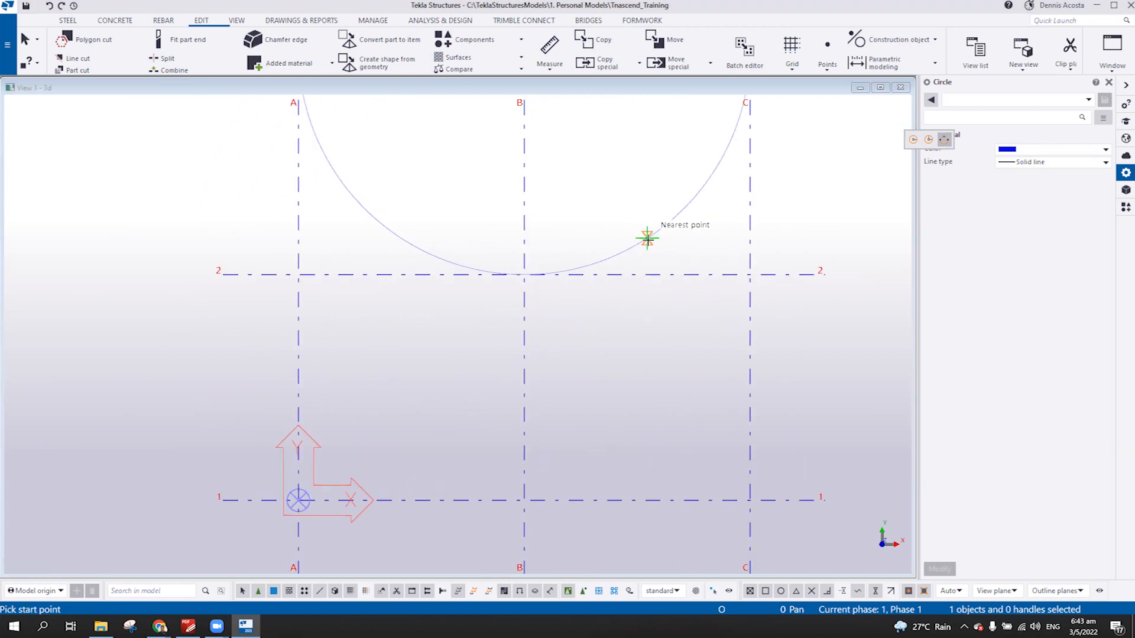
left_click(648, 238)
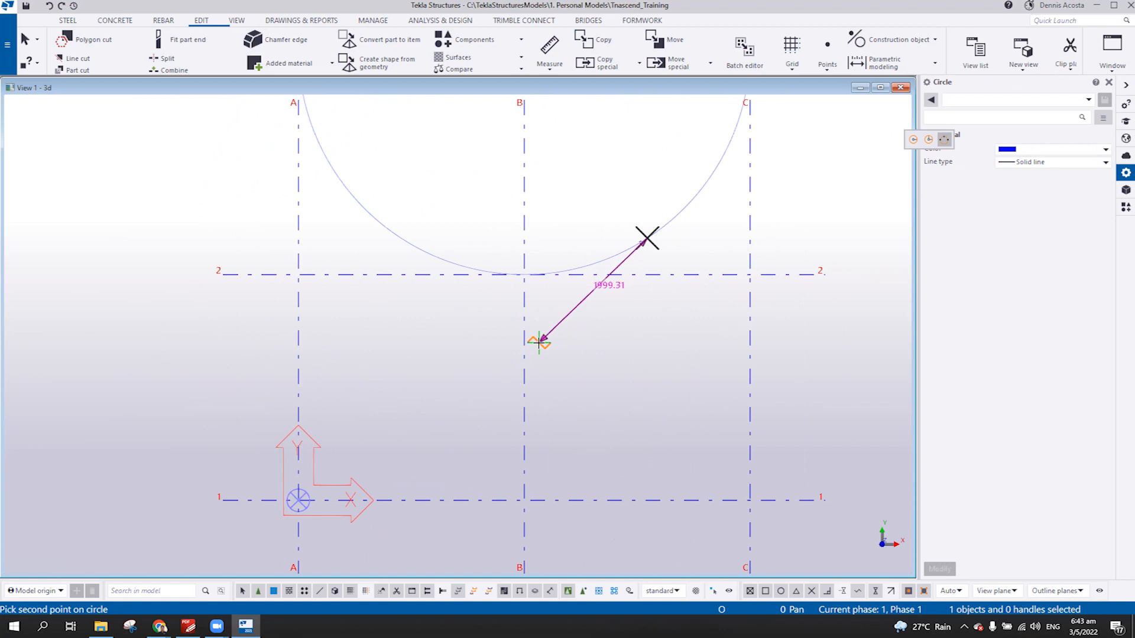
left_click(541, 342)
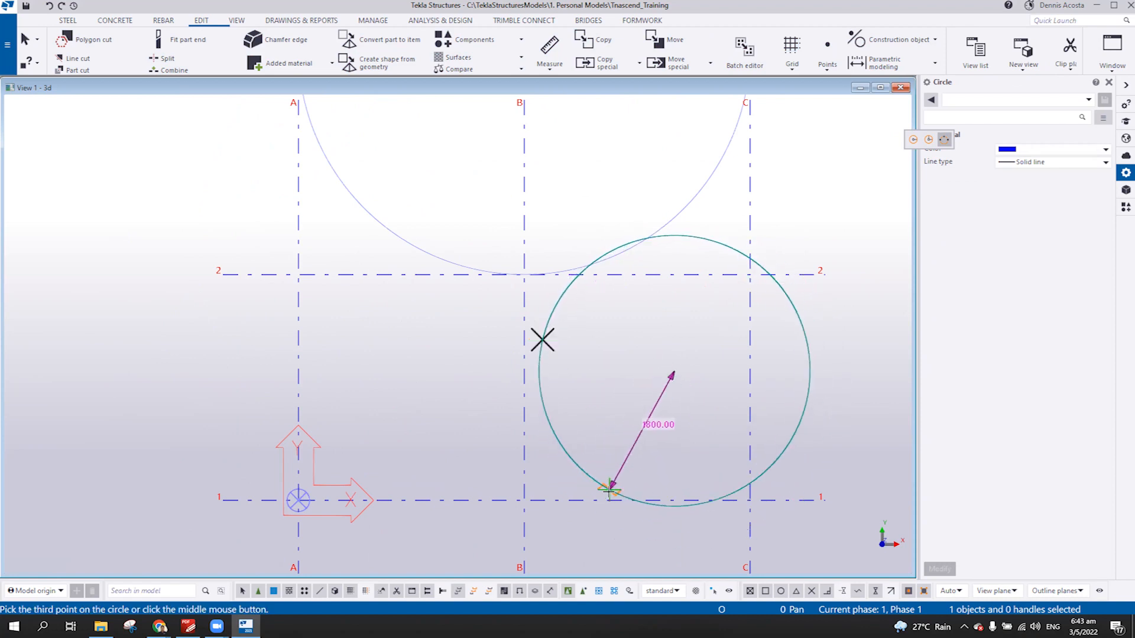
mouse_move(507, 467)
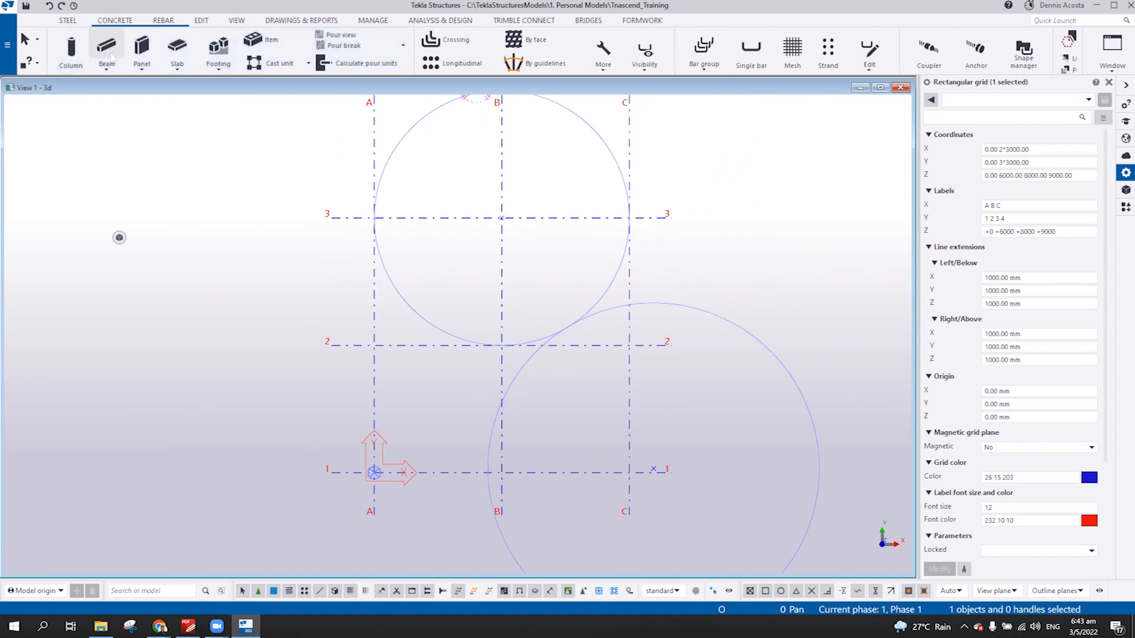
left_click(106, 51)
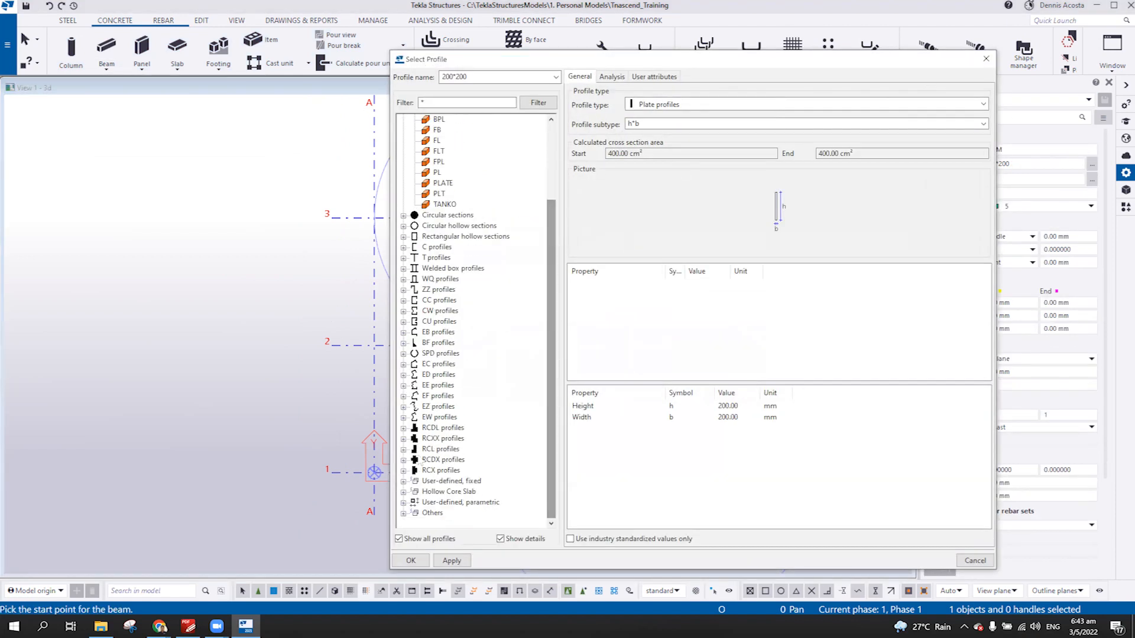
left_click(404, 480)
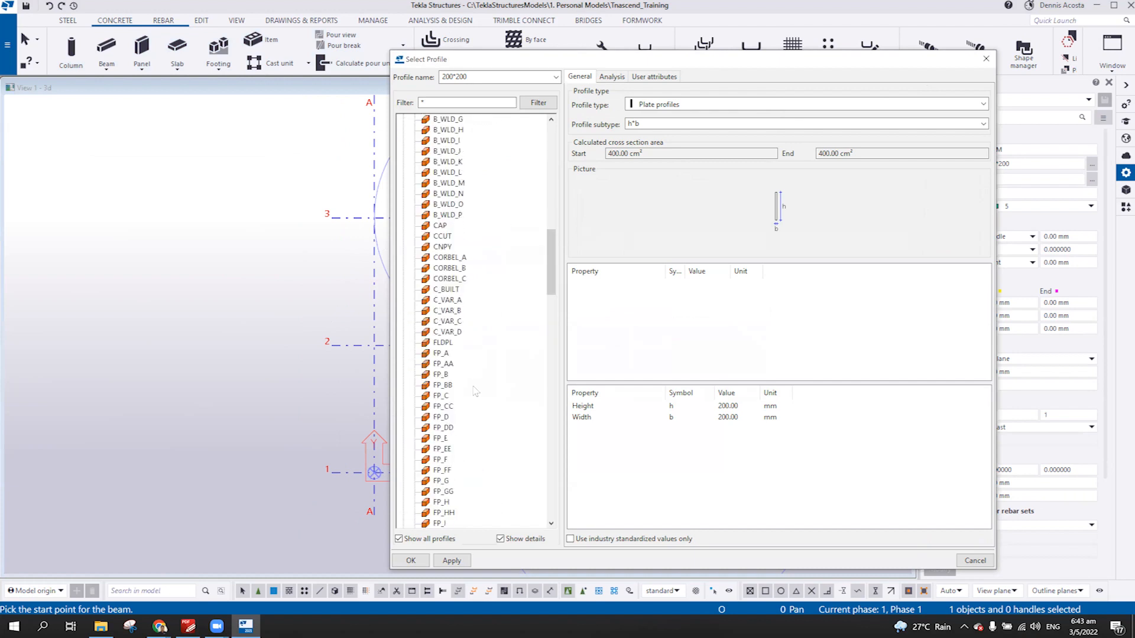
scroll("down", 3)
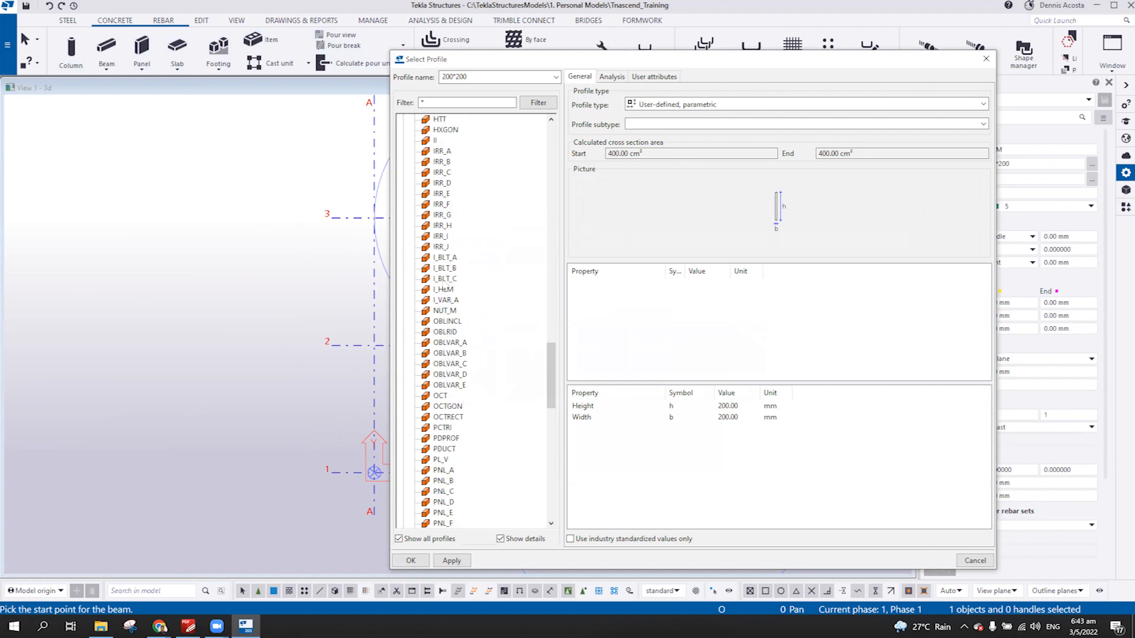
left_click(445, 258)
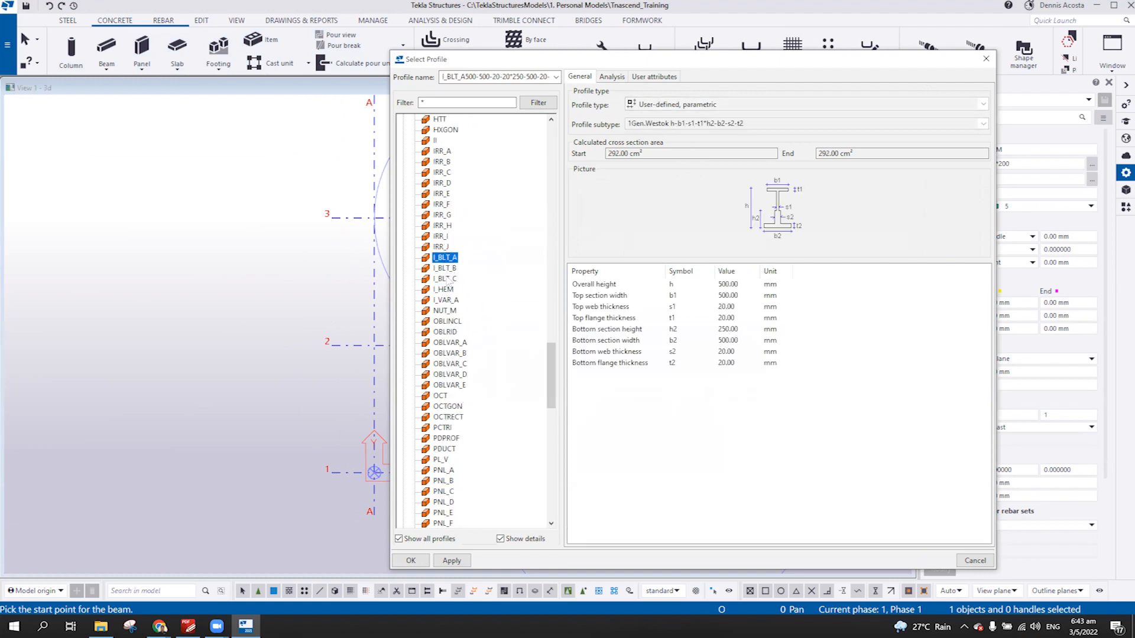
left_click(442, 469)
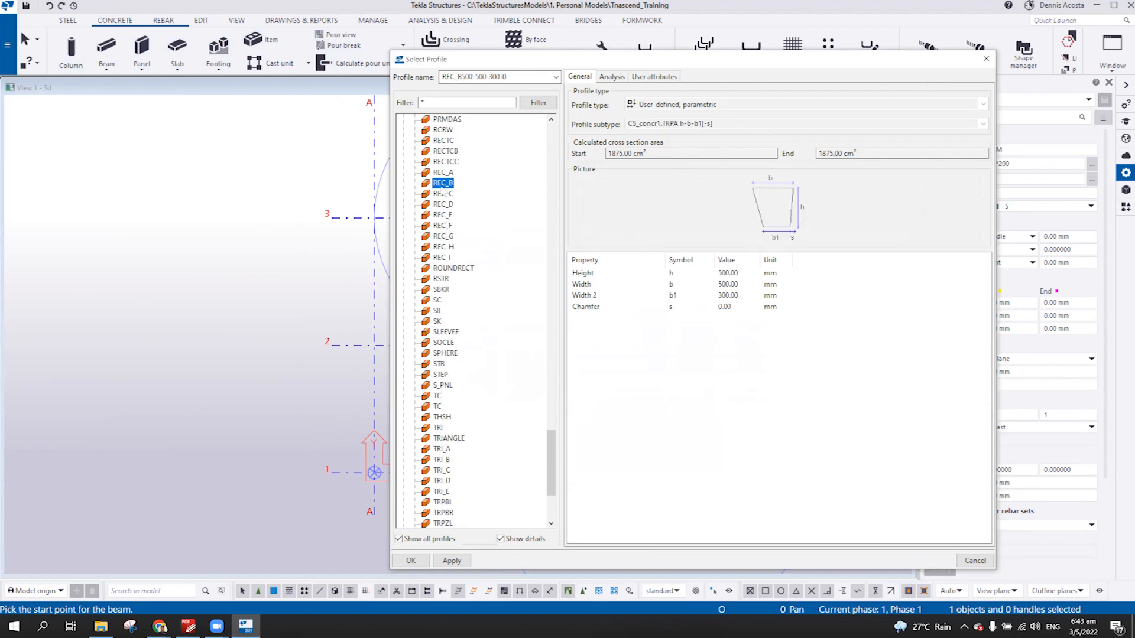
left_click(442, 204)
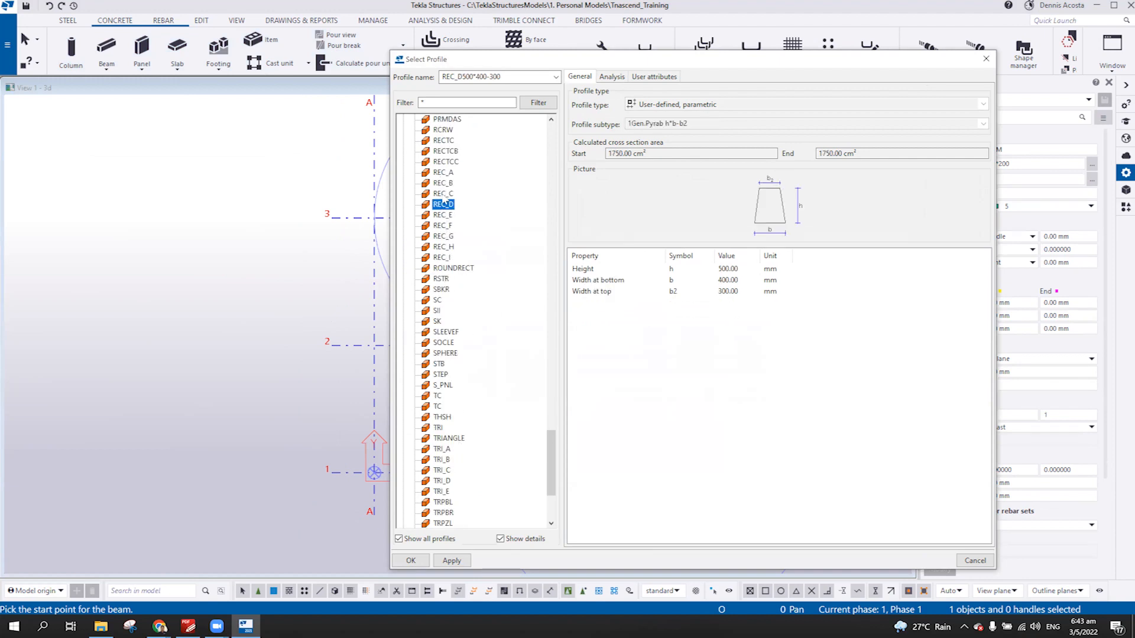
left_click(443, 193)
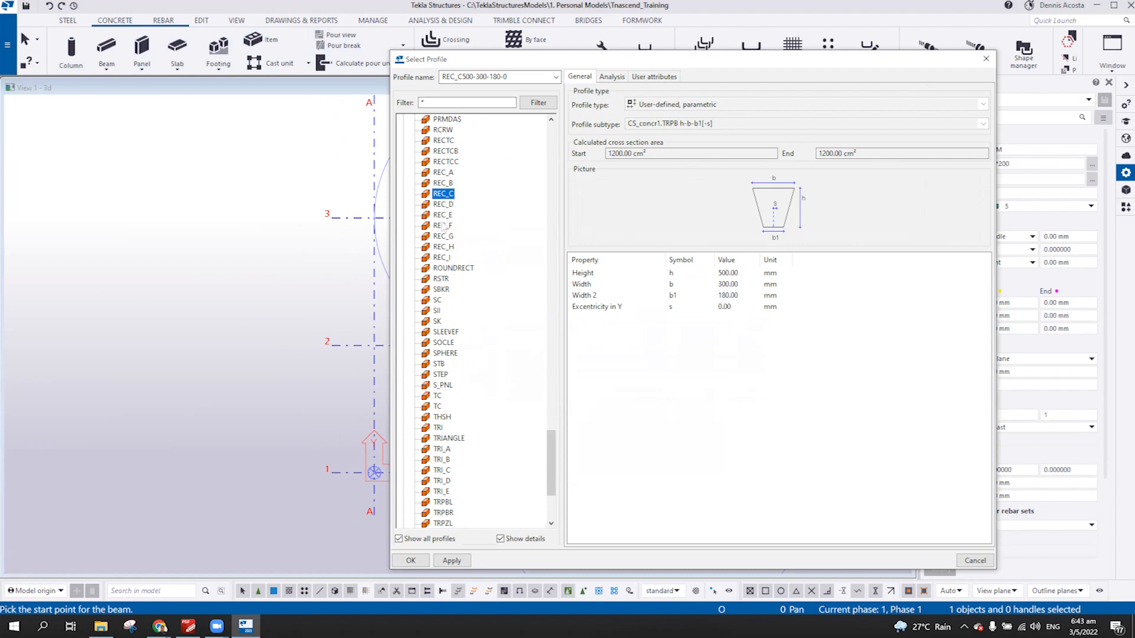
left_click(442, 214)
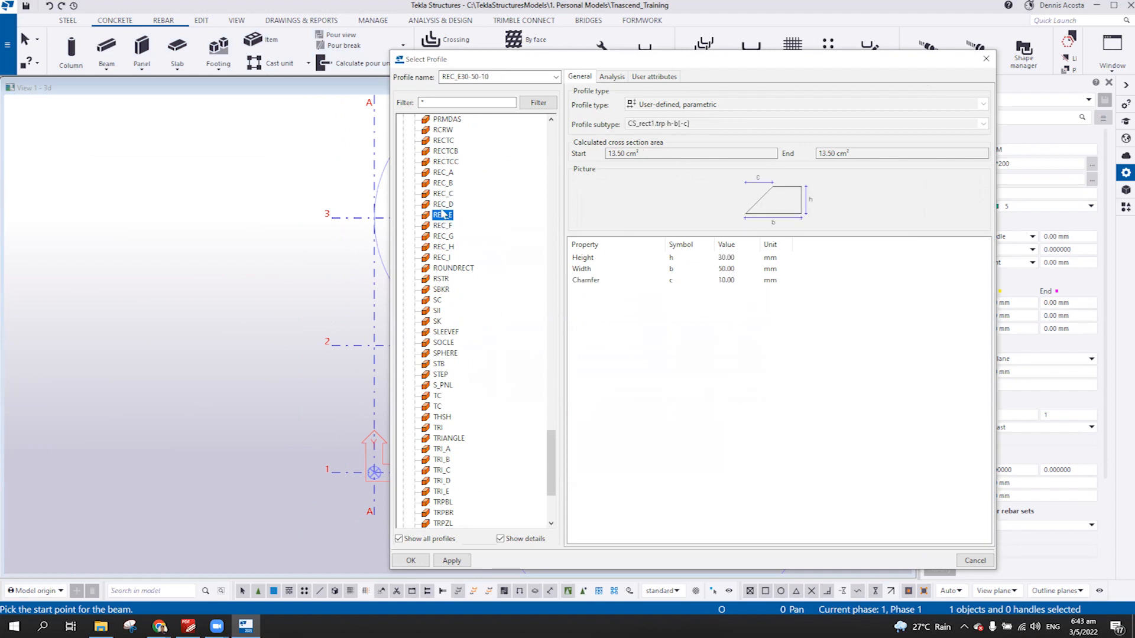
left_click(443, 172)
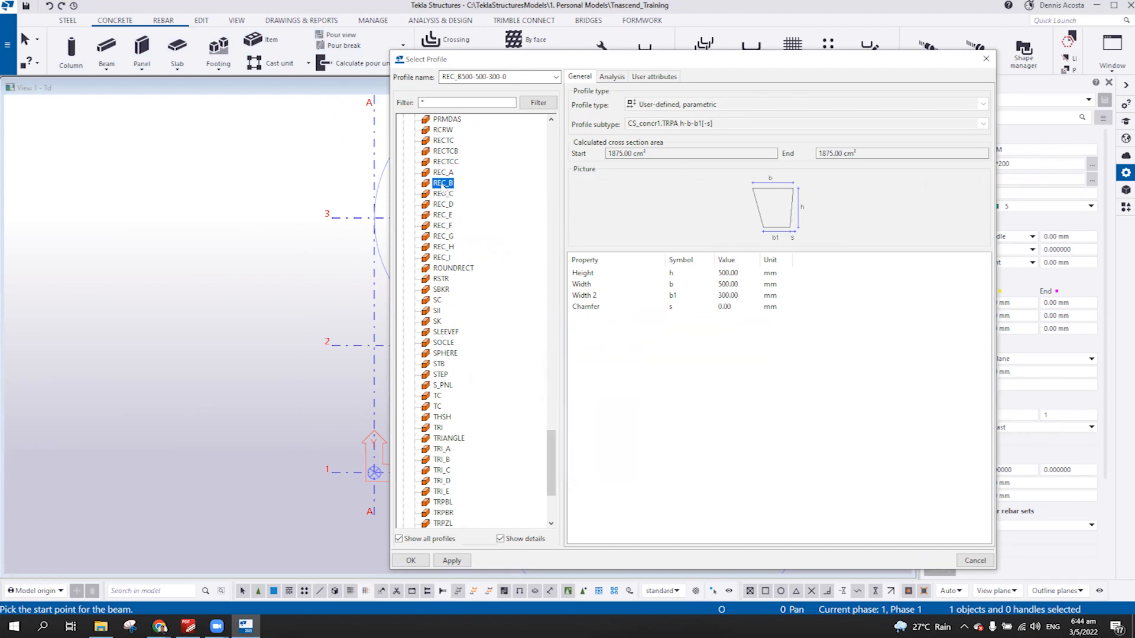
mouse_move(457, 514)
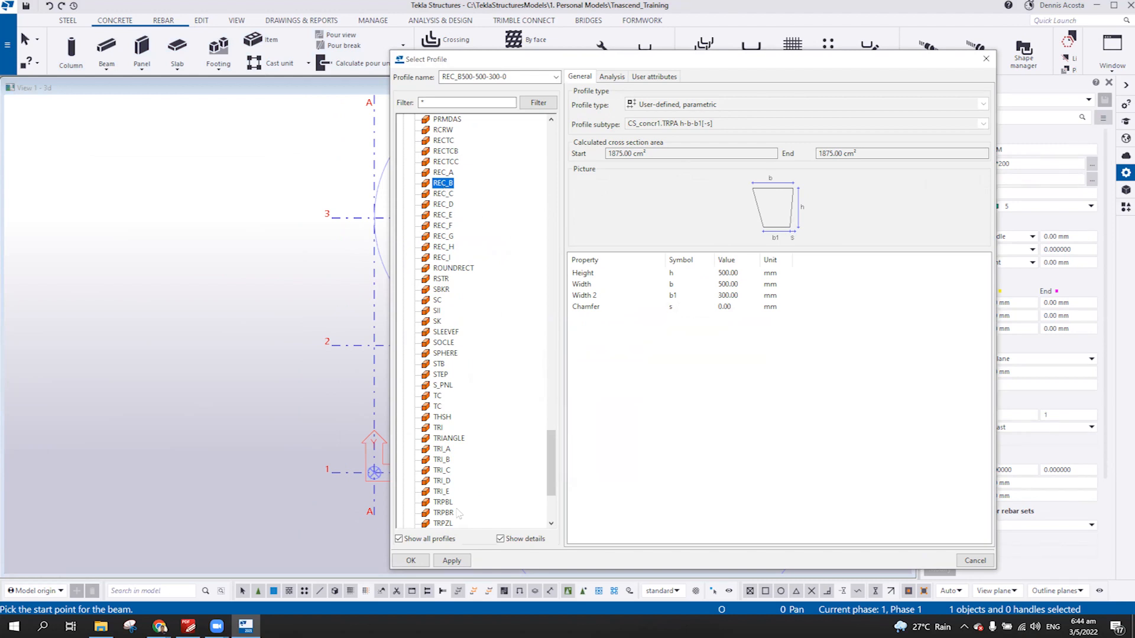
left_click(410, 560)
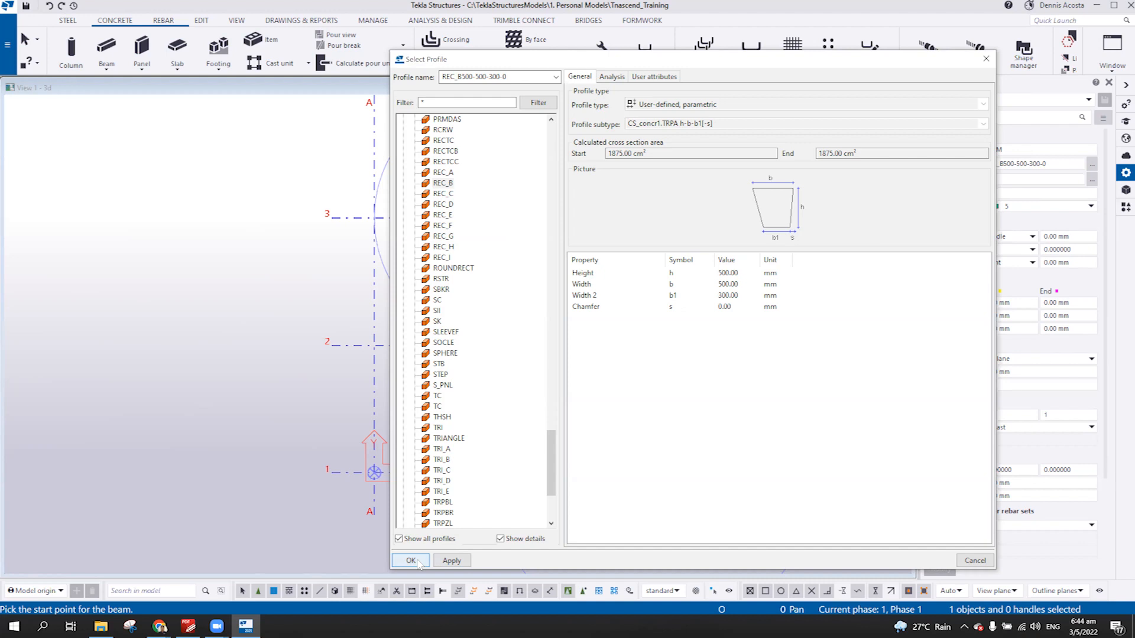
left_click(410, 560)
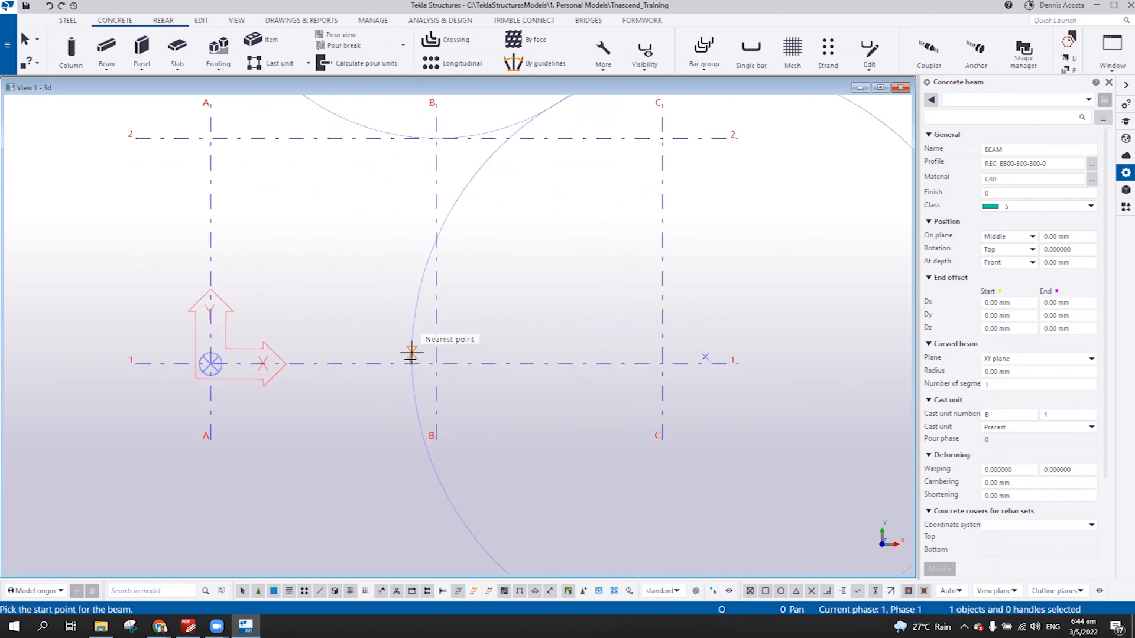
Draw the trapezoidal concrete polybeam from grid line 1 through C-3 to B-4 and select it.
left_click(413, 355)
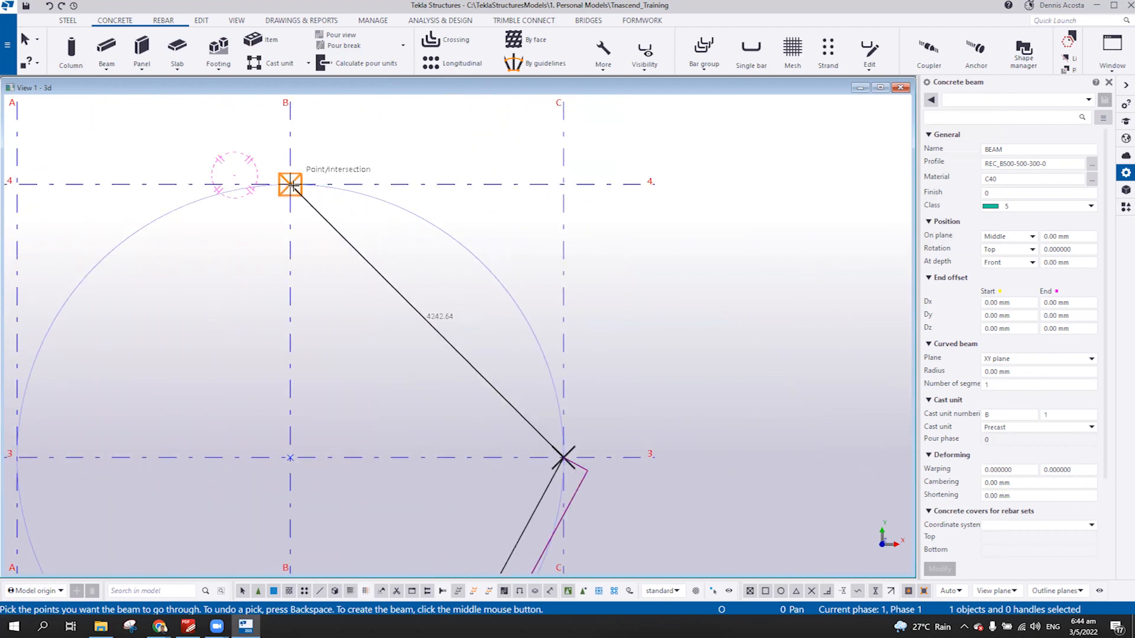
middle_click(673, 267)
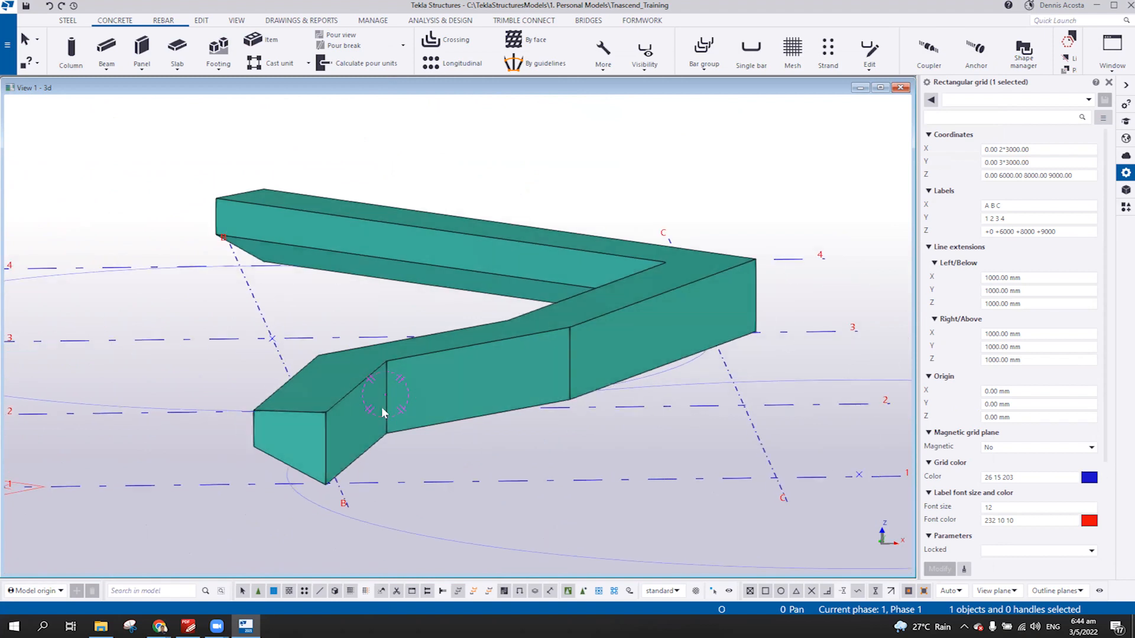
left_click(464, 326)
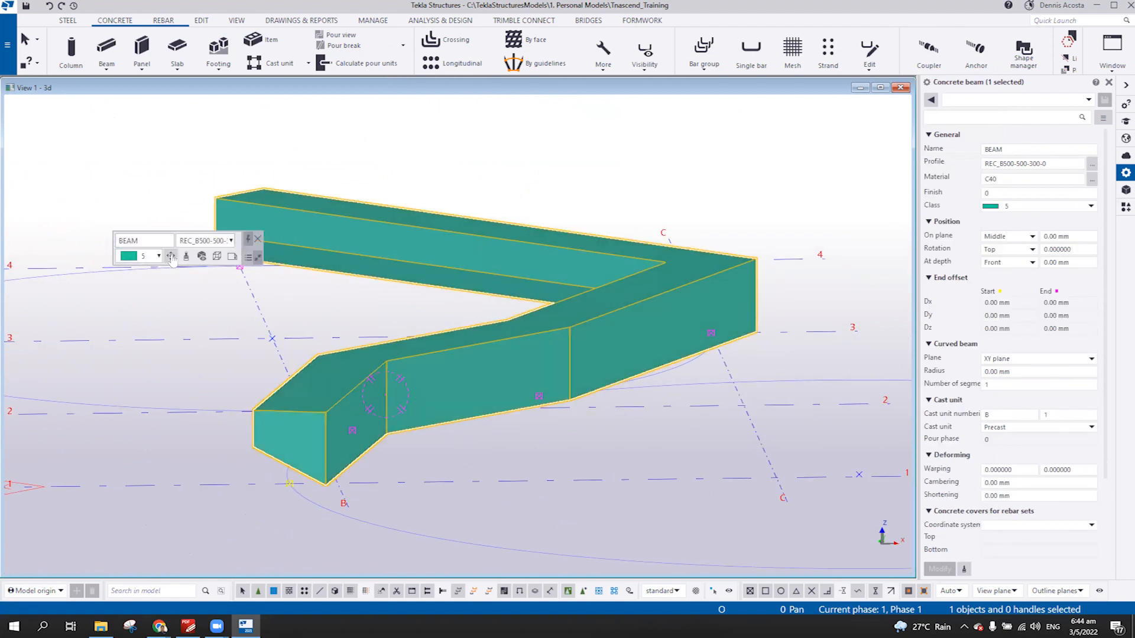
left_click(169, 255)
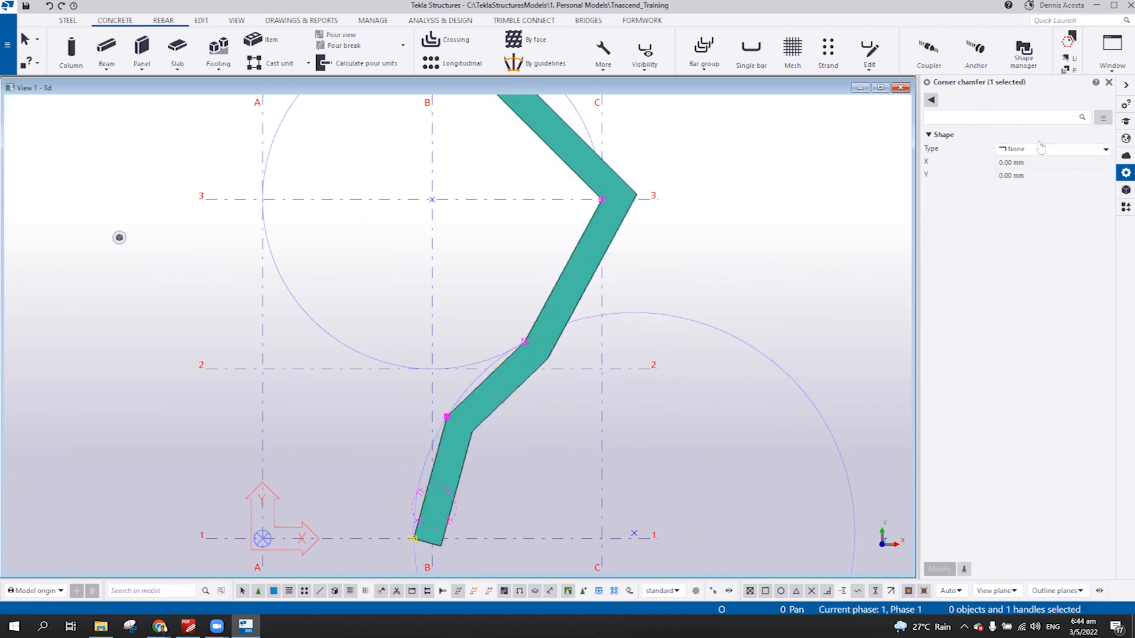
Change both polybeam corner chamfers to Arc point.
left_click(1044, 149)
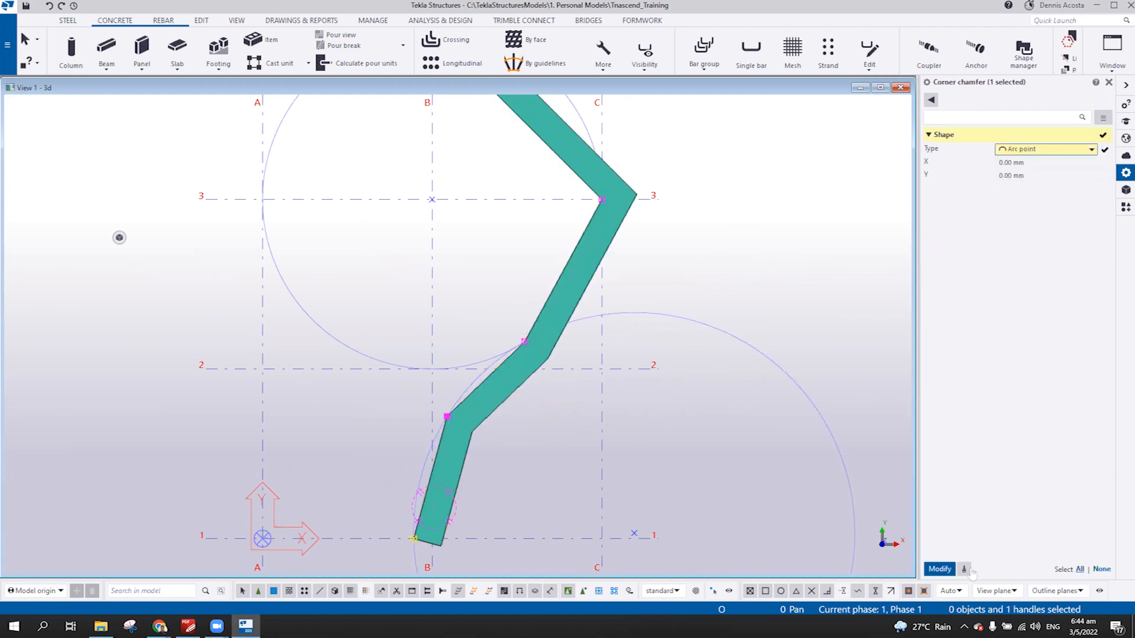
left_click(938, 568)
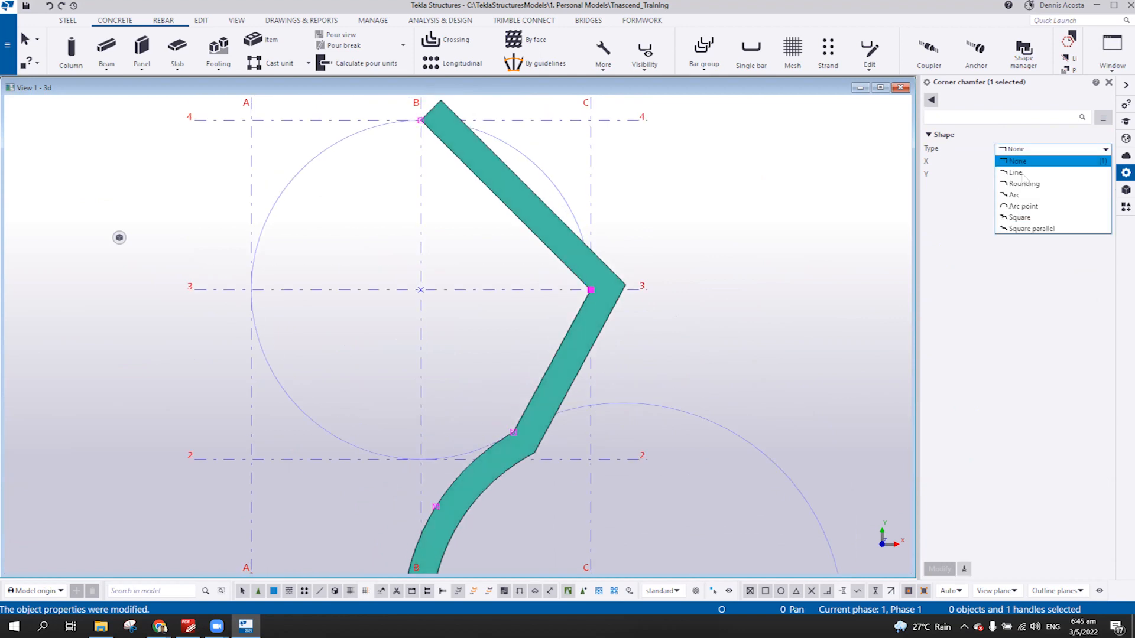
left_click(1023, 205)
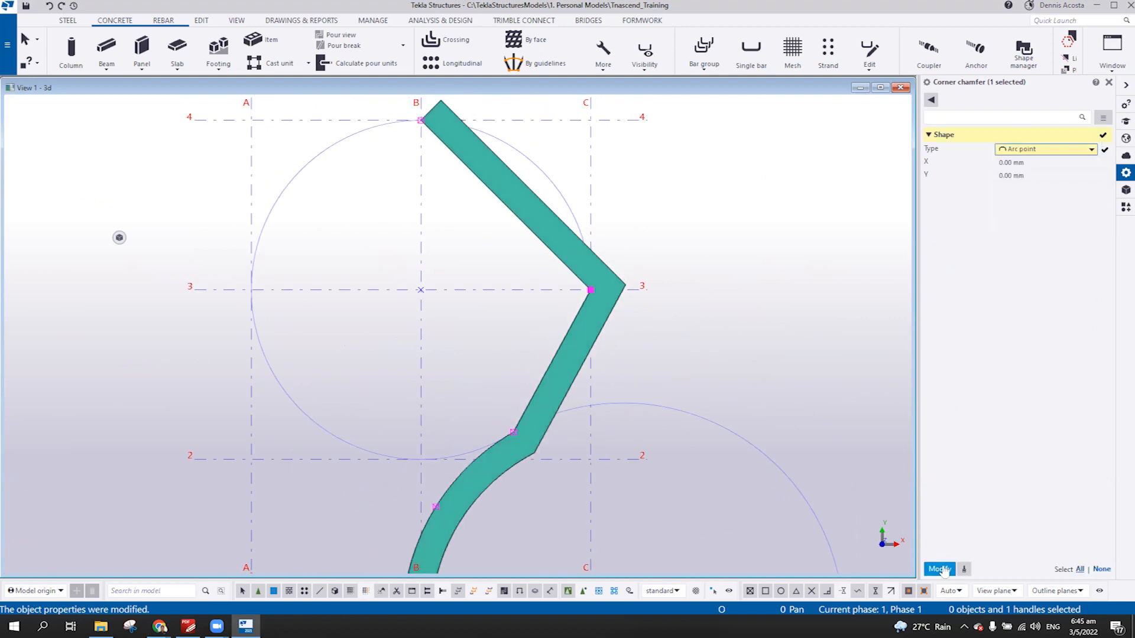
left_click(939, 568)
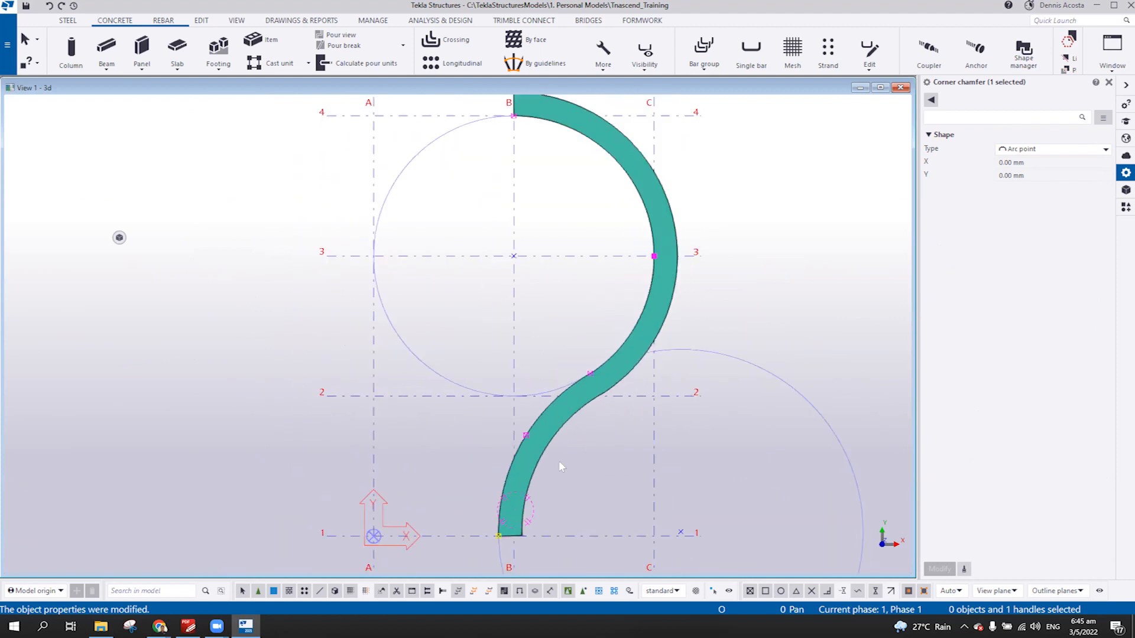